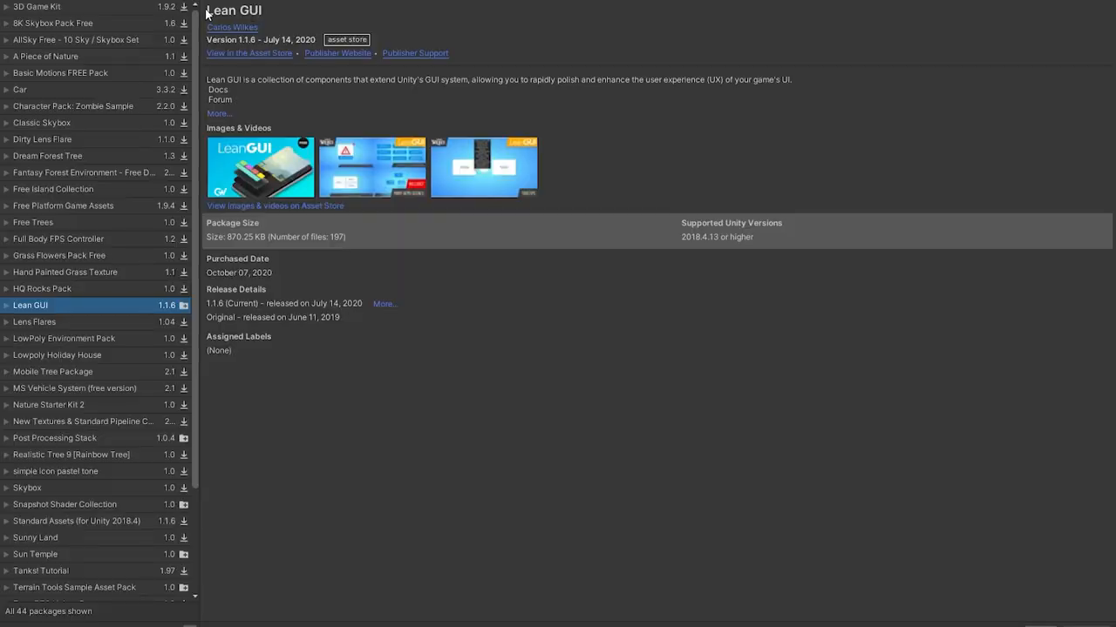
{"action": "mouse_move", "coordinate": [271, 11]}
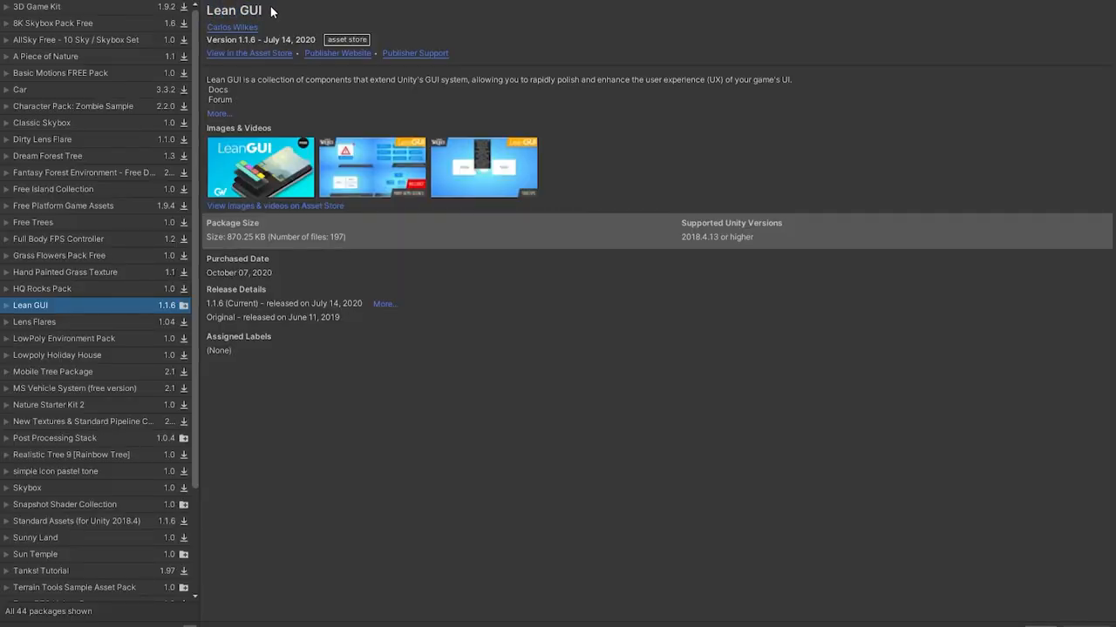
Open Lean GUI's Asset Store page from Package Manager in the browser
{"action": "double_click", "coordinate": [248, 11]}
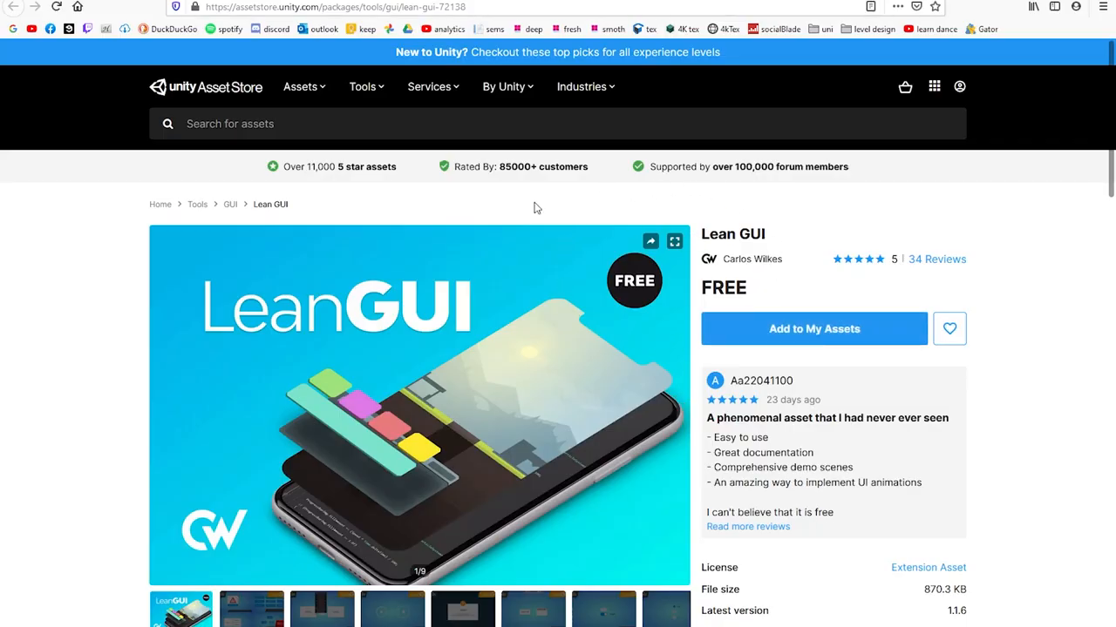
Scroll the Lean GUI store page and view the tooltip and modal window previews
{"action": "scroll", "scroll_direction": "down", "scroll_amount": 3}
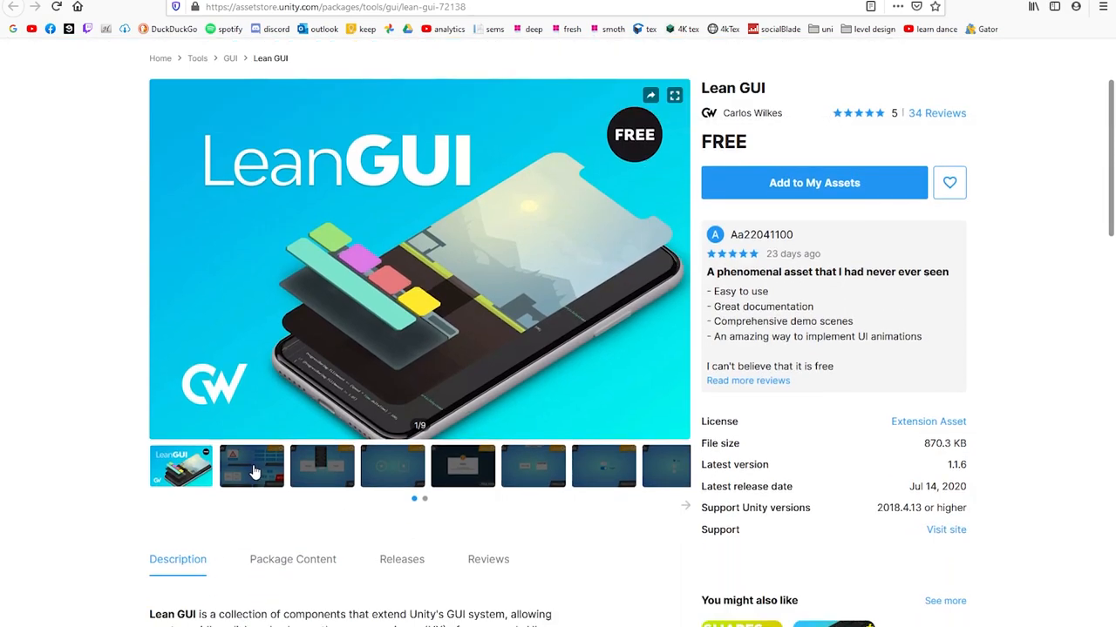
{"action": "left_click", "coordinate": [322, 465]}
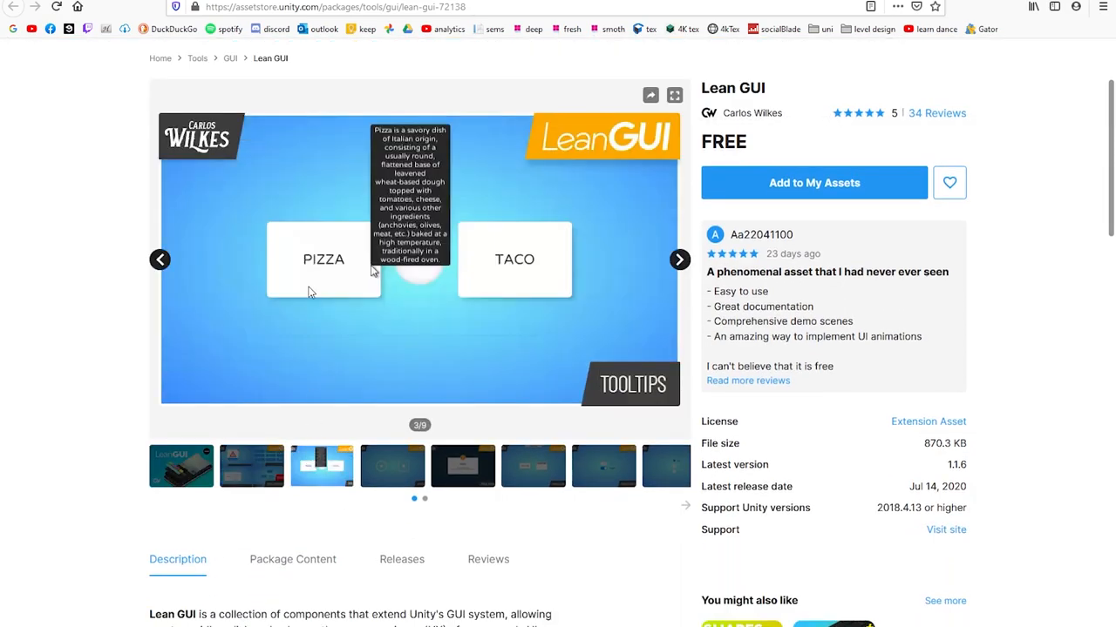
{"action": "mouse_move", "coordinate": [371, 292]}
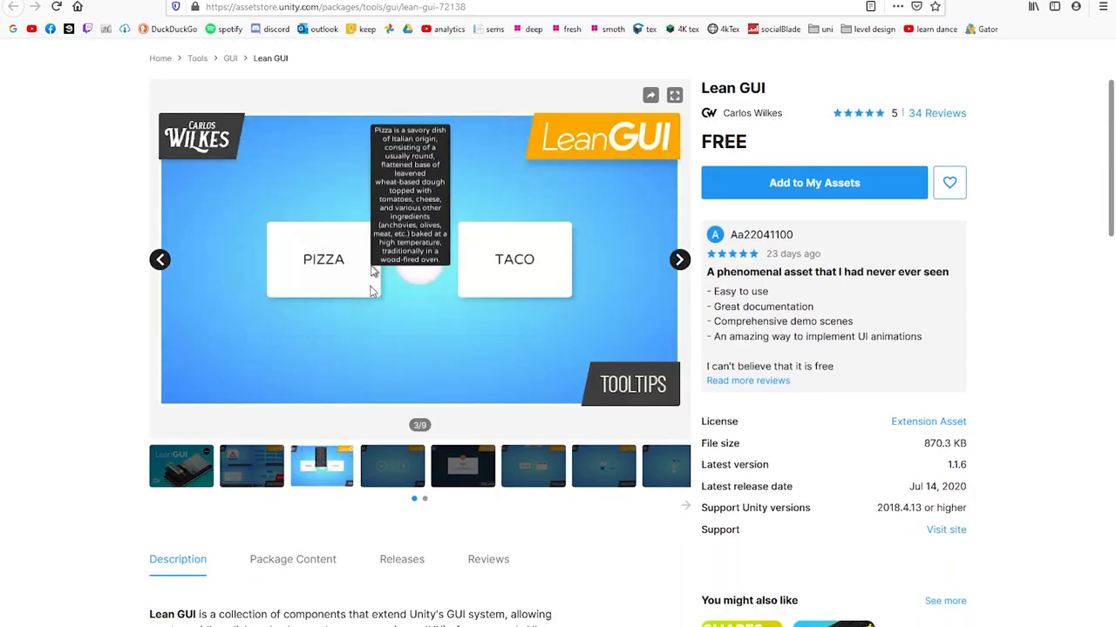
{"action": "mouse_move", "coordinate": [436, 246]}
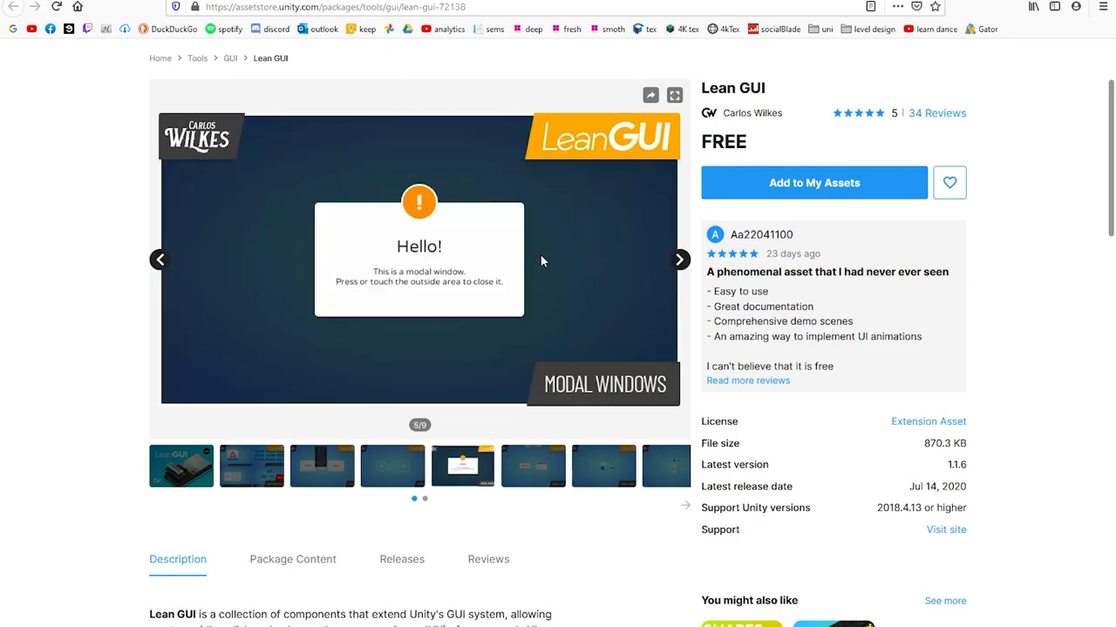
{"action": "mouse_move", "coordinate": [319, 230]}
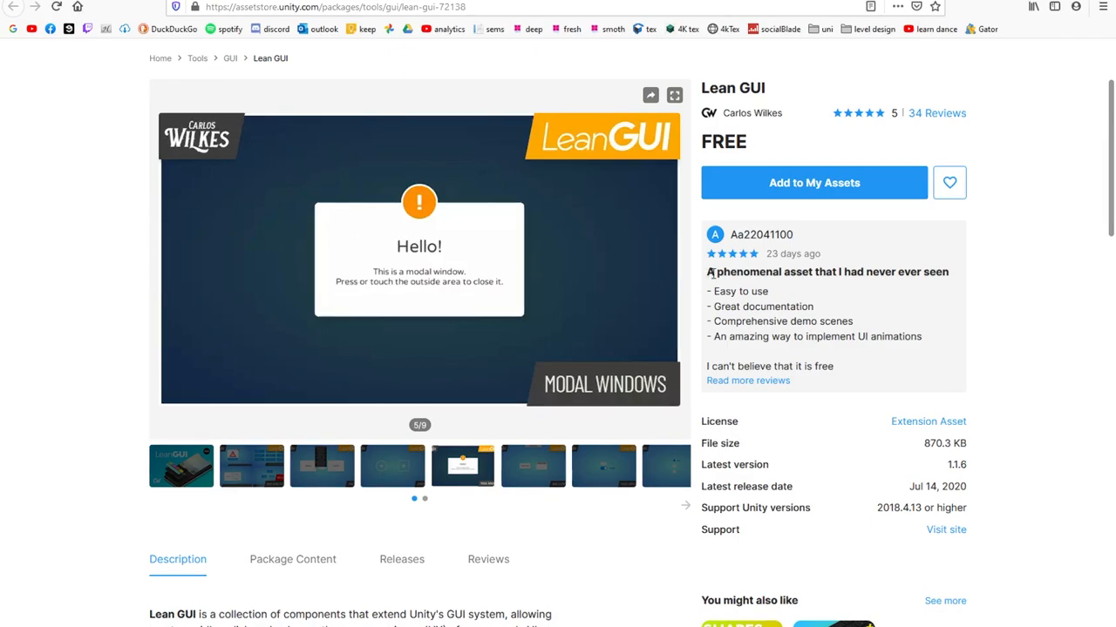
{"action": "scroll", "scroll_direction": "up", "scroll_amount": 3}
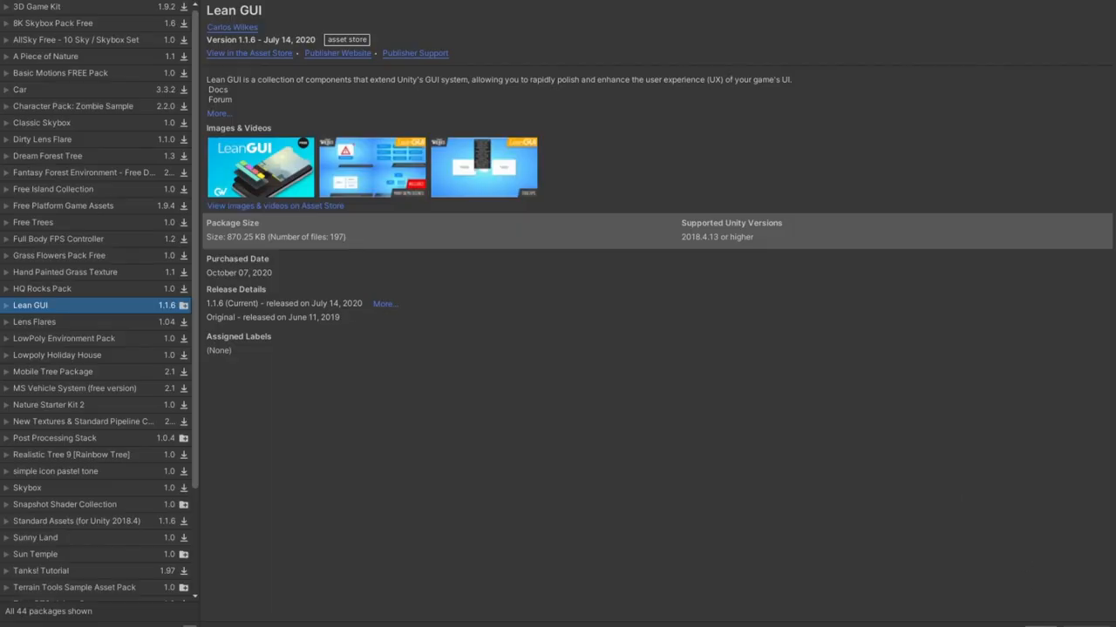
Import Lean GUI and dismiss the 'Nothing to import' dialog
{"action": "left_click", "coordinate": [183, 305]}
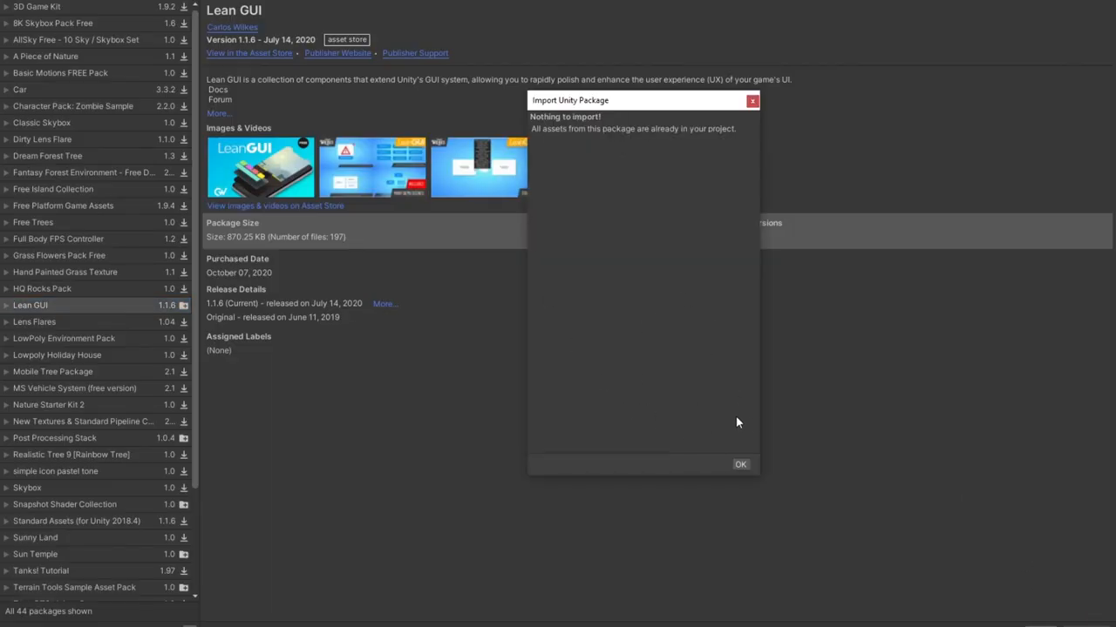
{"action": "left_click", "coordinate": [740, 464]}
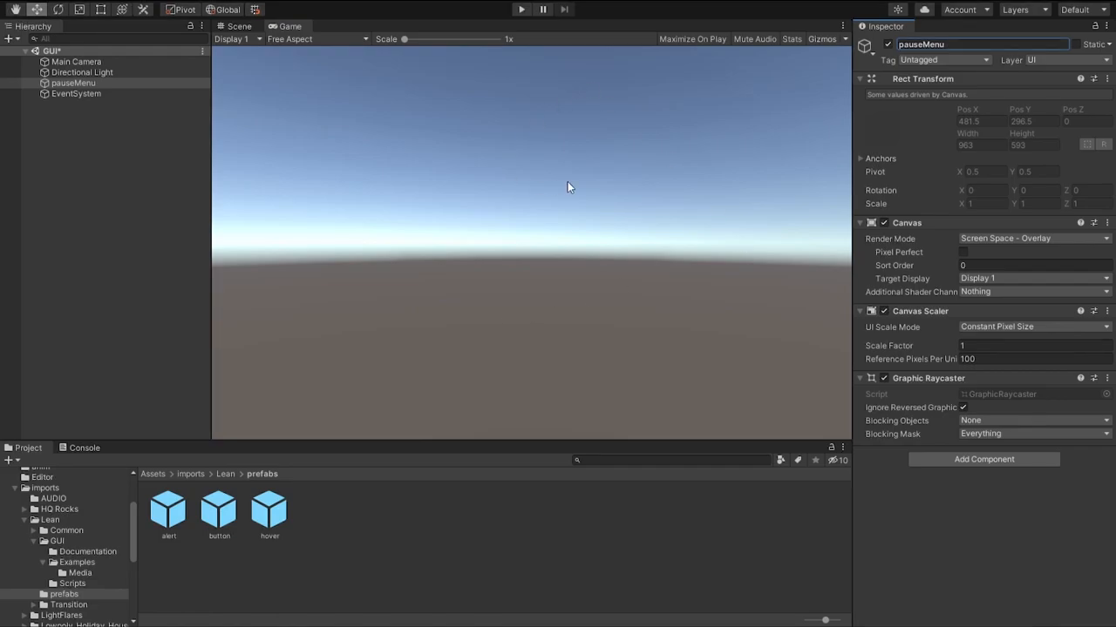
{"action": "mouse_move", "coordinate": [550, 209]}
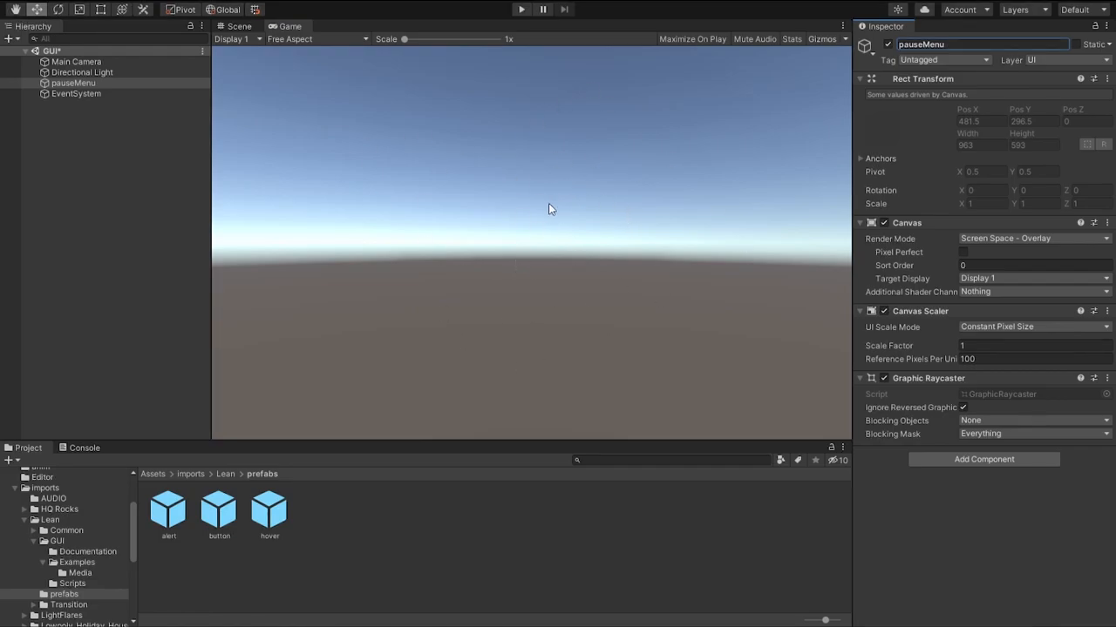
Add the alert prefab to pauseMenu; set its canvas to Scale With Screen Size at 800x600
{"action": "left_click", "coordinate": [35, 93]}
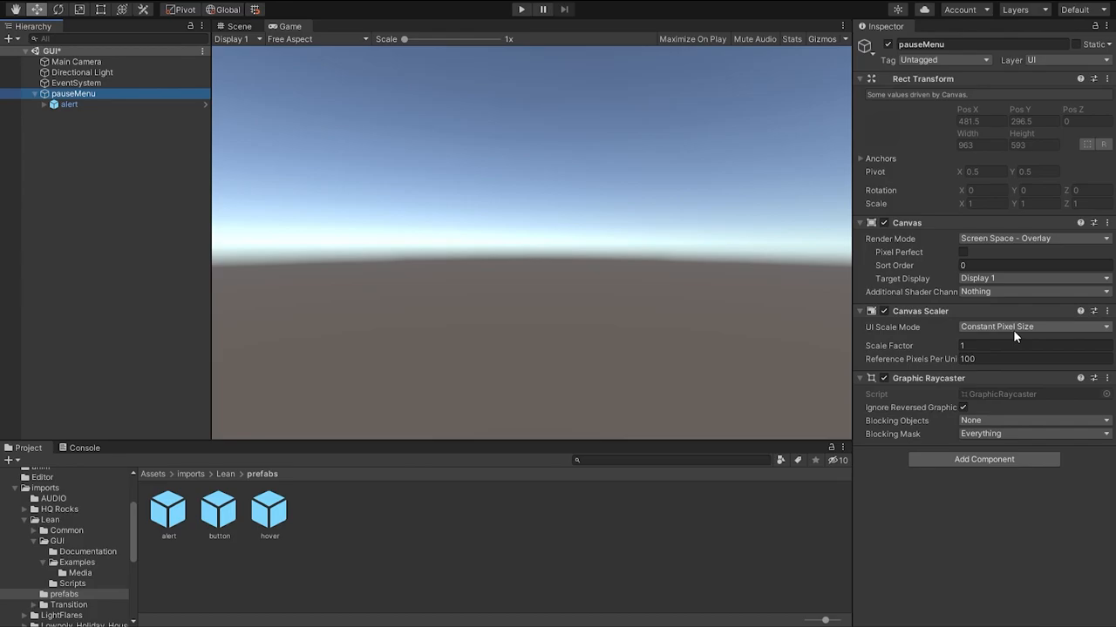
{"action": "left_click", "coordinate": [1032, 327]}
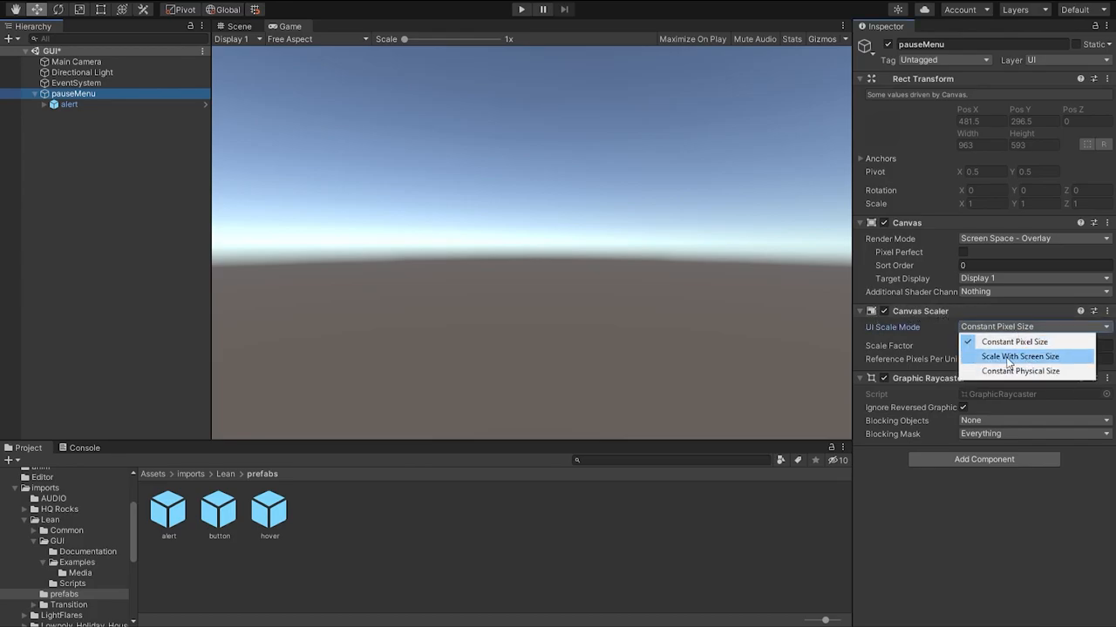
{"action": "left_click", "coordinate": [1019, 357]}
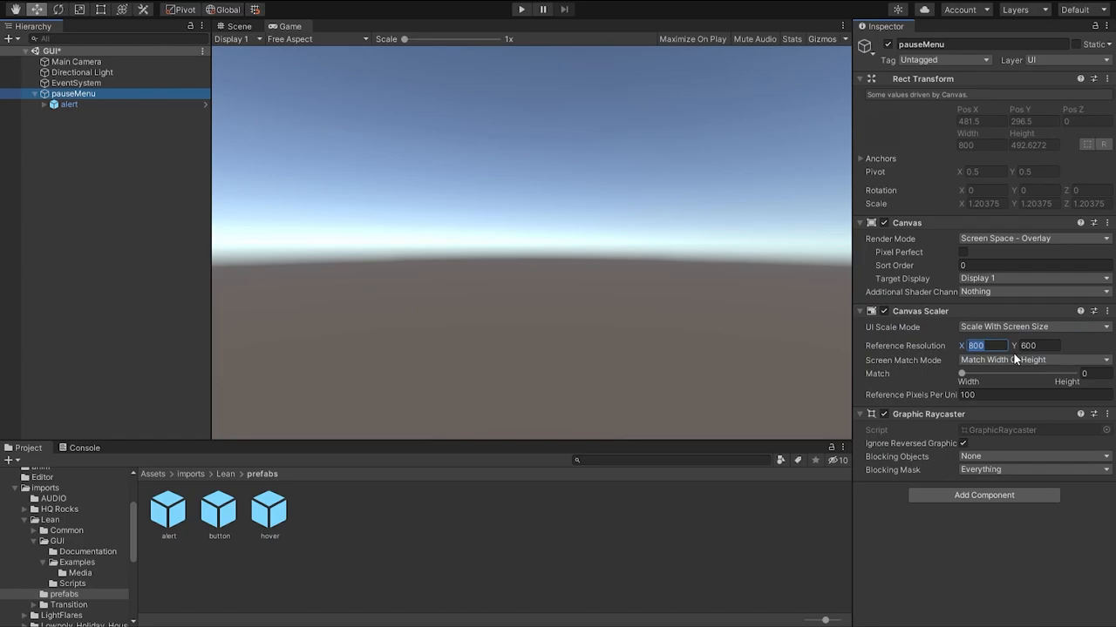
{"action": "left_click", "coordinate": [521, 10]}
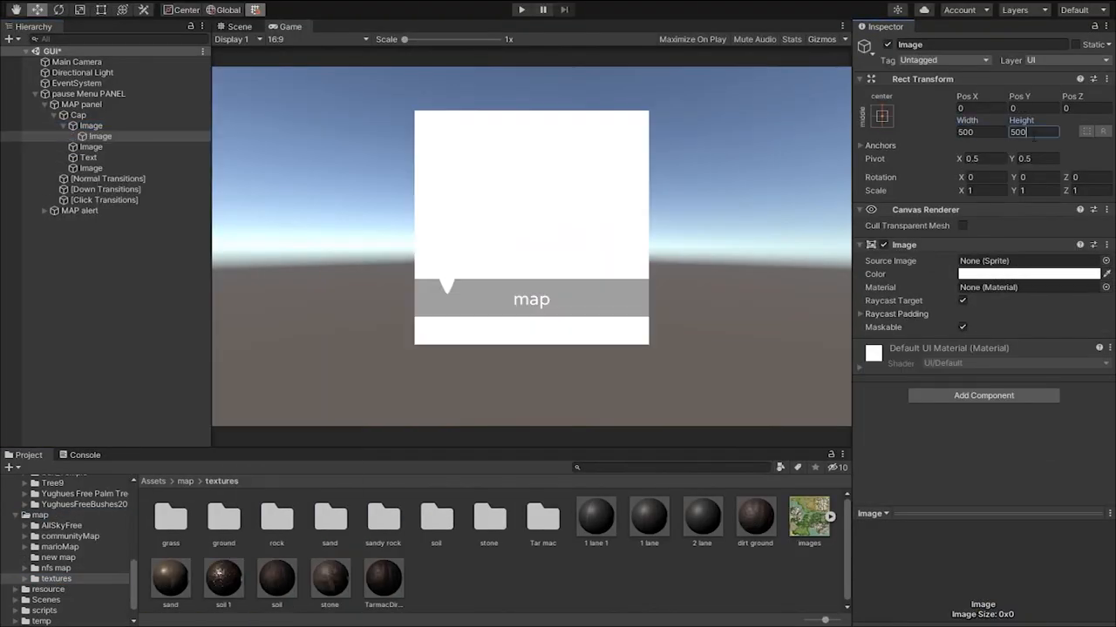
Add tiles to pause Menu PANEL, including profile, with a 500×500 map image and thin divider
{"action": "left_click", "coordinate": [96, 189]}
{"action": "type", "text": "pro"}
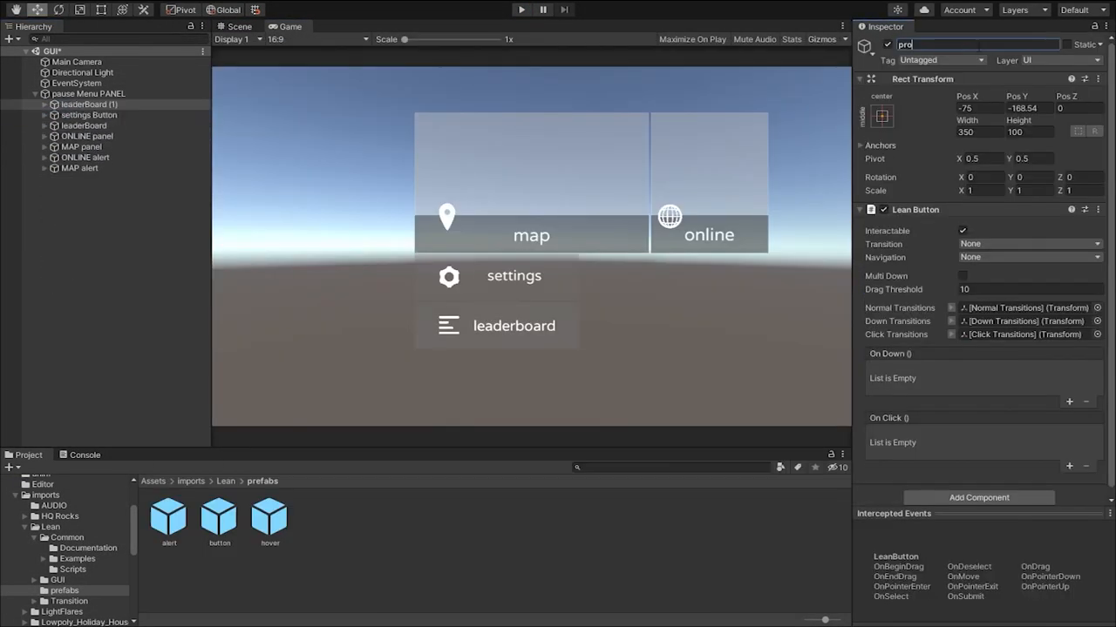
{"action": "left_click", "coordinate": [86, 136]}
{"action": "type", "text": "3"}
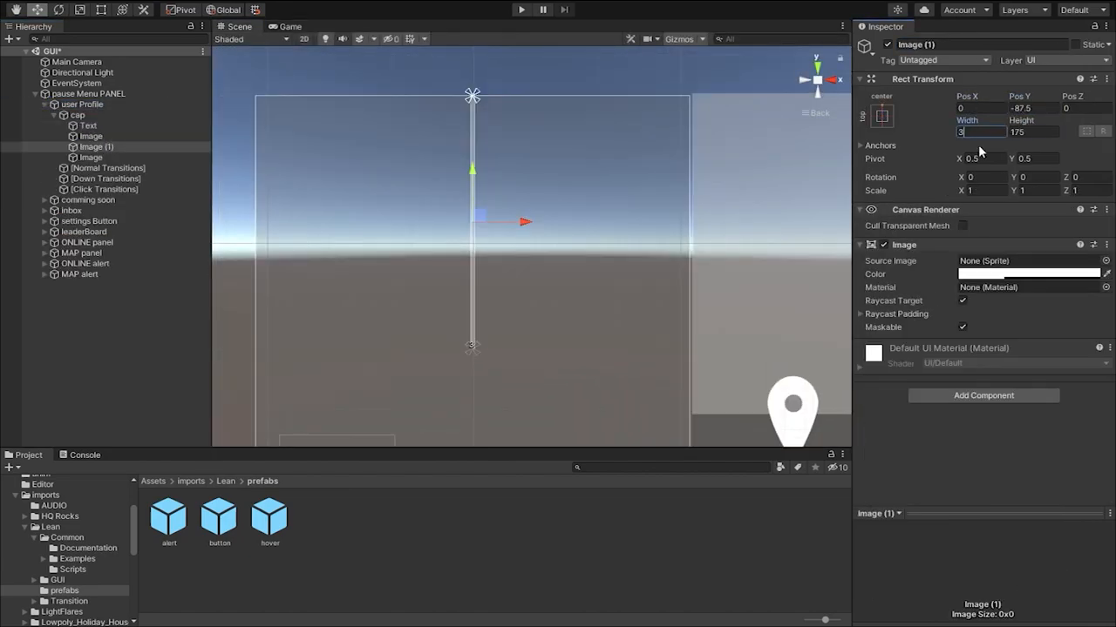
{"action": "left_click", "coordinate": [520, 9]}
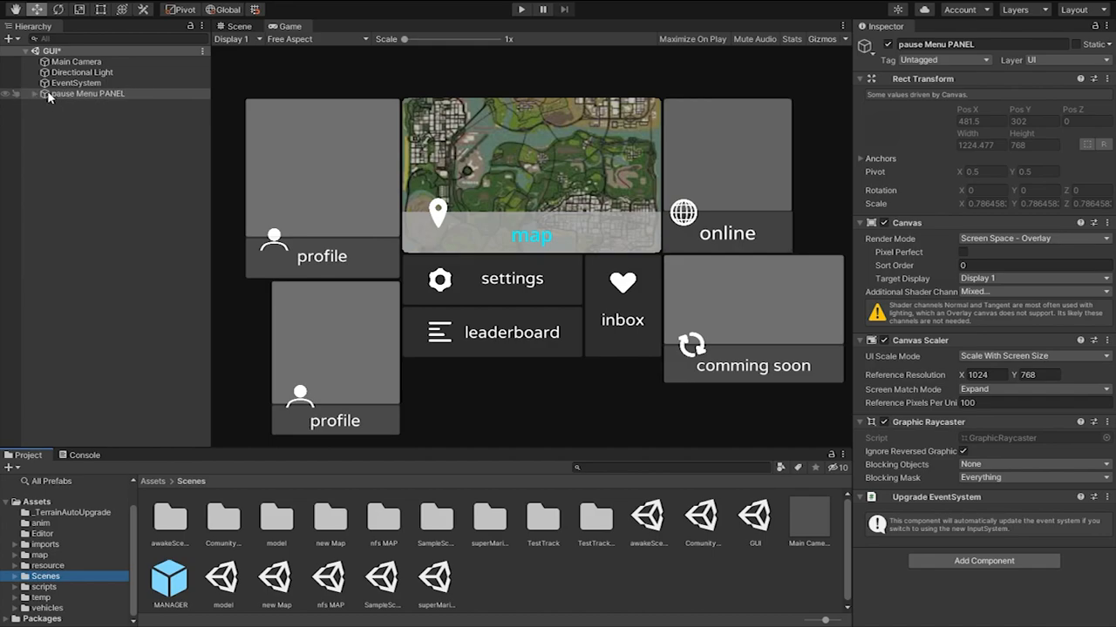
Save pause Menu PANEL as a prefab in Assets/Scenes and open the nfs MAP scene
{"action": "left_click", "coordinate": [88, 93]}
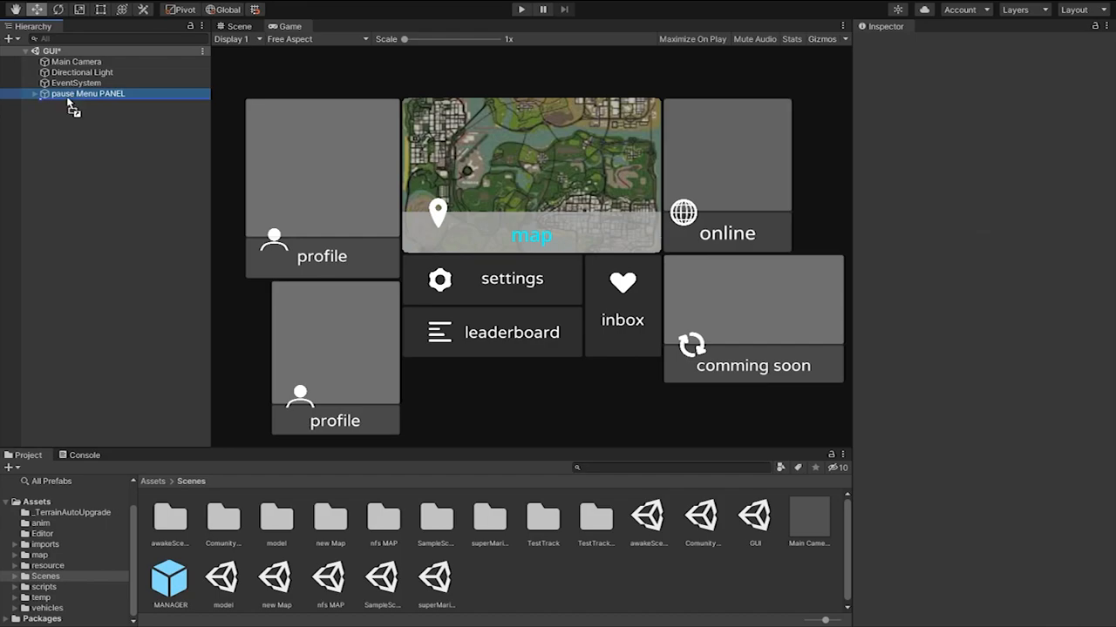
{"action": "left_click", "coordinate": [45, 586]}
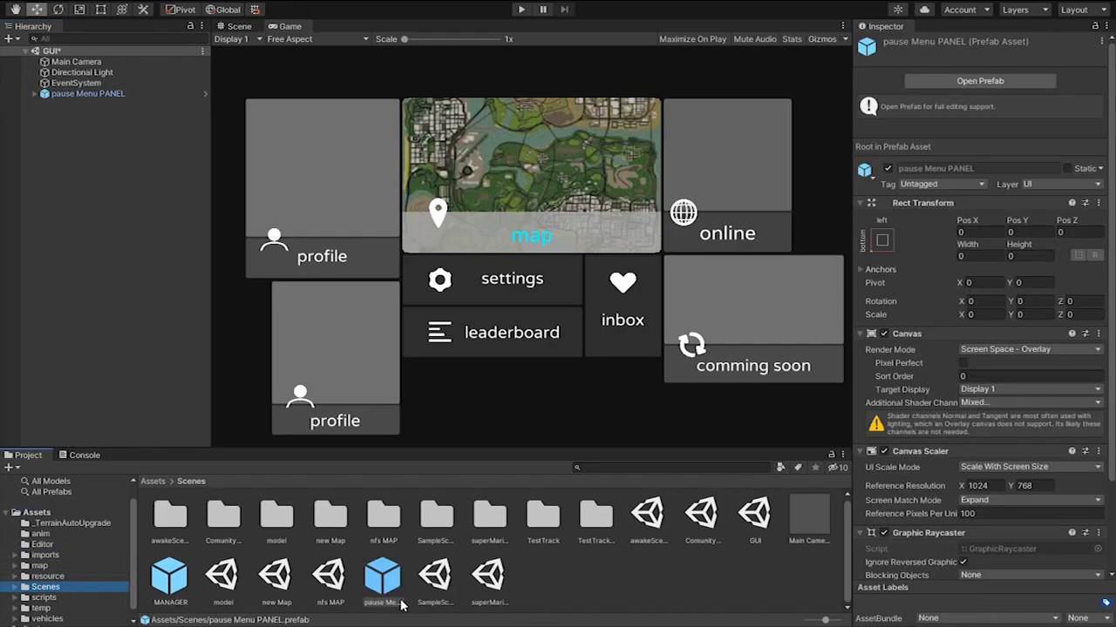
{"action": "double_click", "coordinate": [329, 579]}
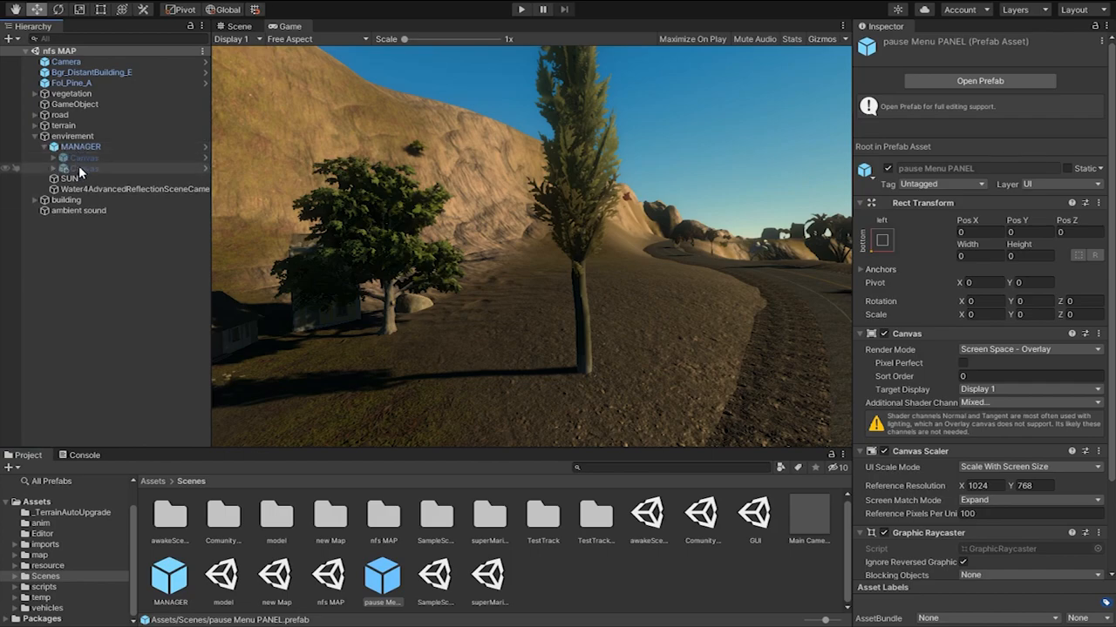
Place the pause Menu PANEL prefab under MANAGER beside Canvas, then inspect Game Manager
{"action": "left_click", "coordinate": [84, 168]}
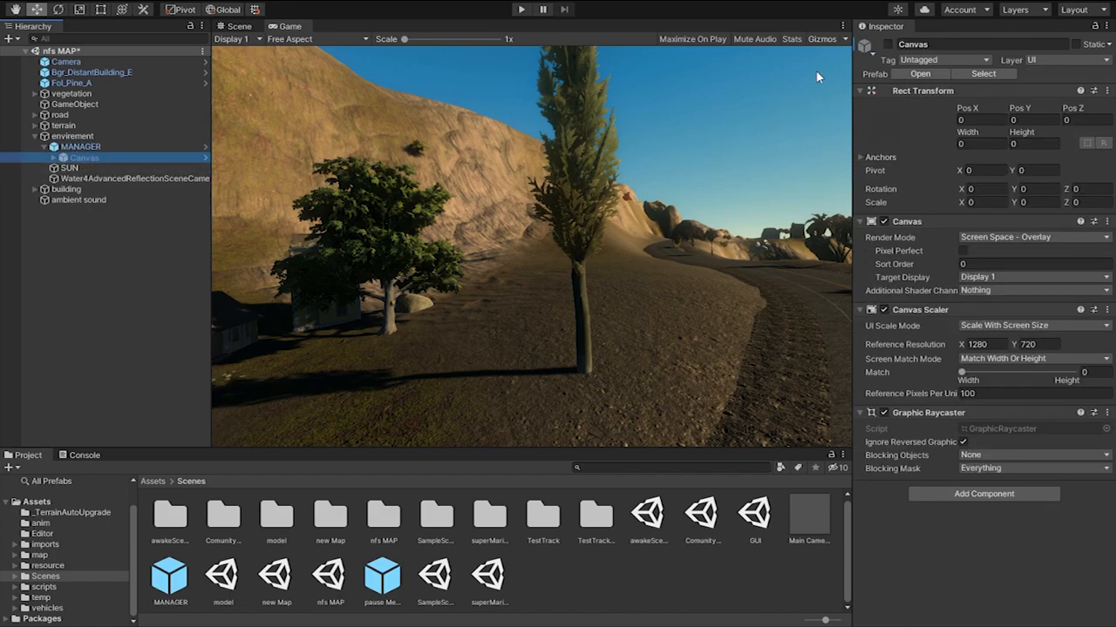
{"action": "left_click", "coordinate": [521, 8]}
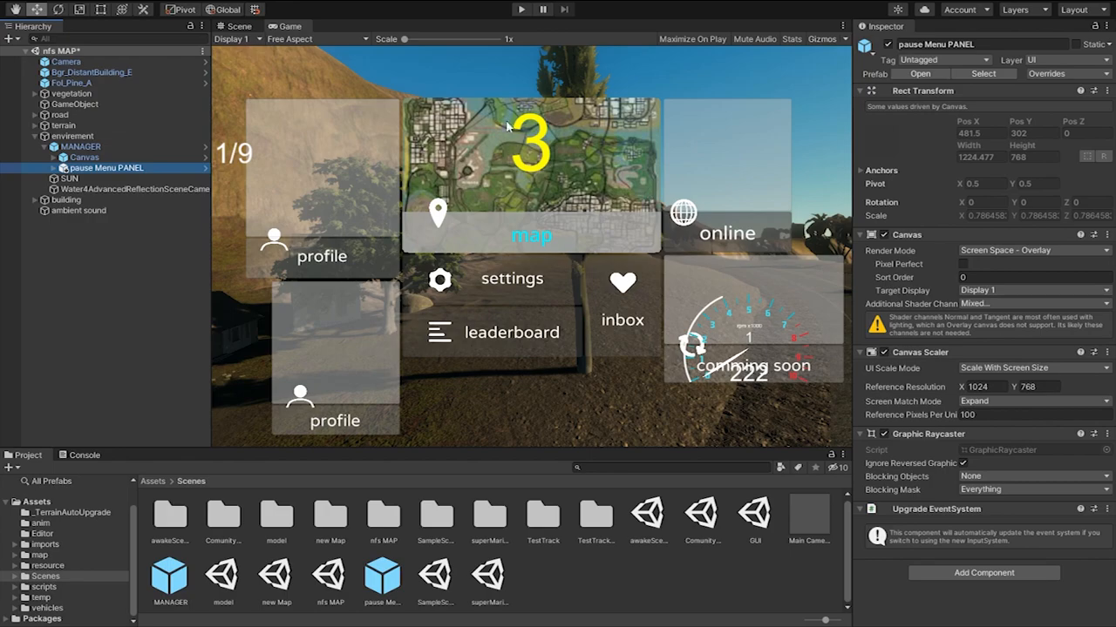
{"action": "left_click", "coordinate": [79, 147]}
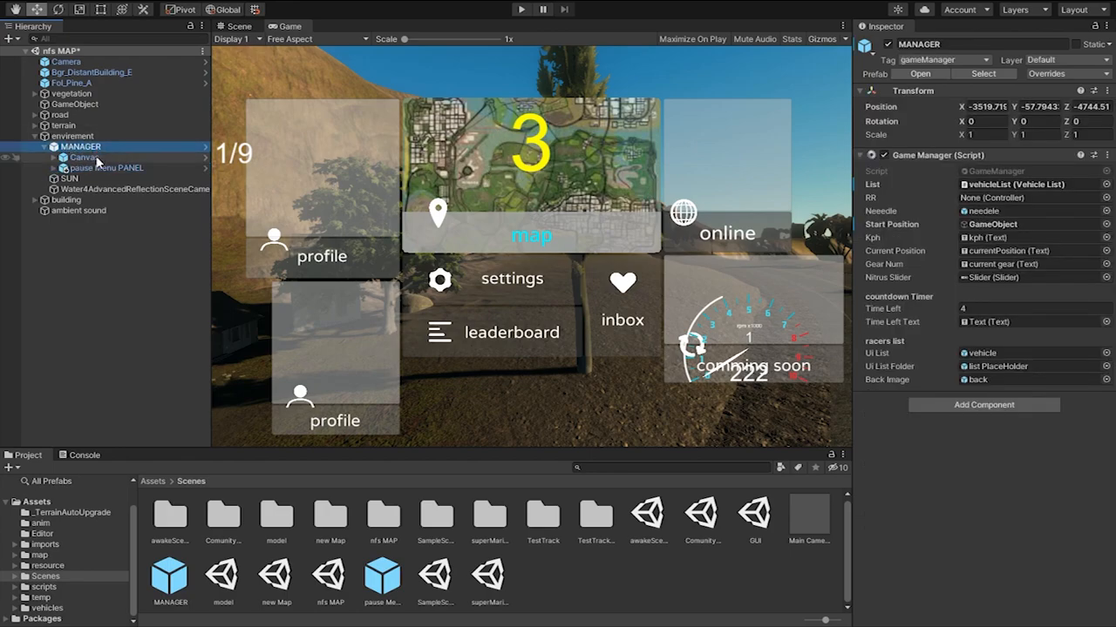
{"action": "left_click", "coordinate": [84, 157]}
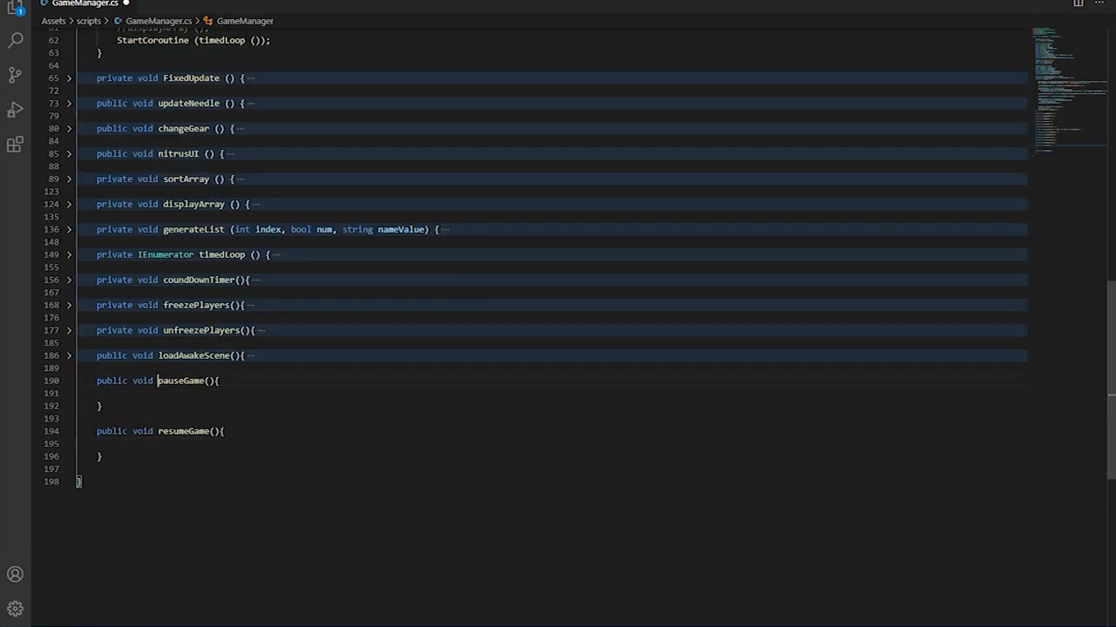
Make pauseGame set timeScale 0 and gamePaused true, resumeGame timeScale 1 and false
{"action": "double_click", "coordinate": [182, 430]}
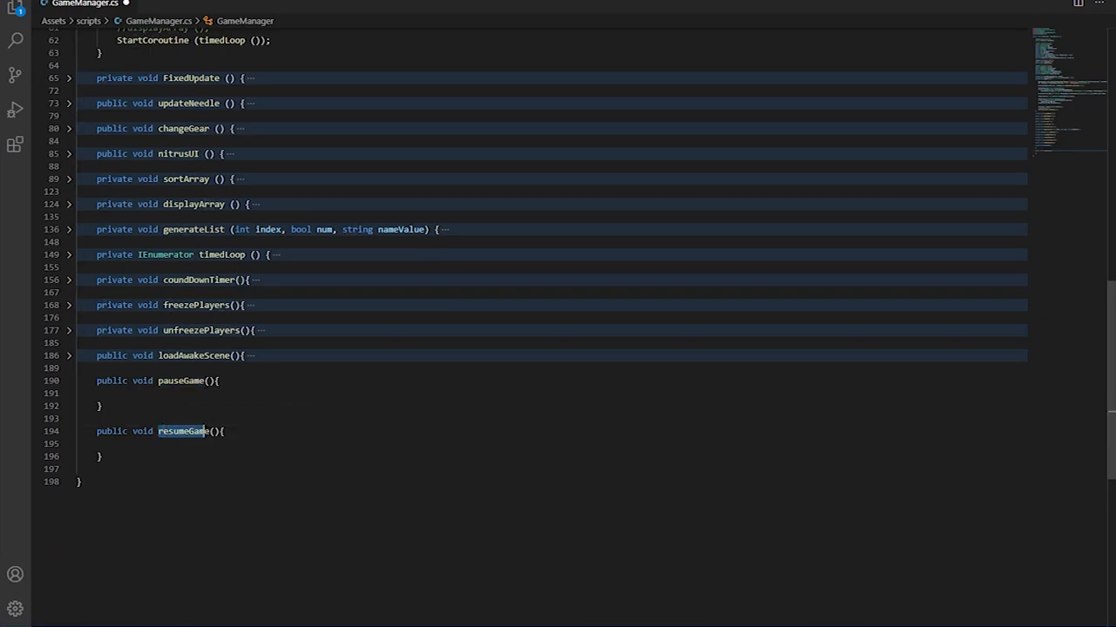
{"action": "scroll", "scroll_direction": "up", "scroll_amount": 3}
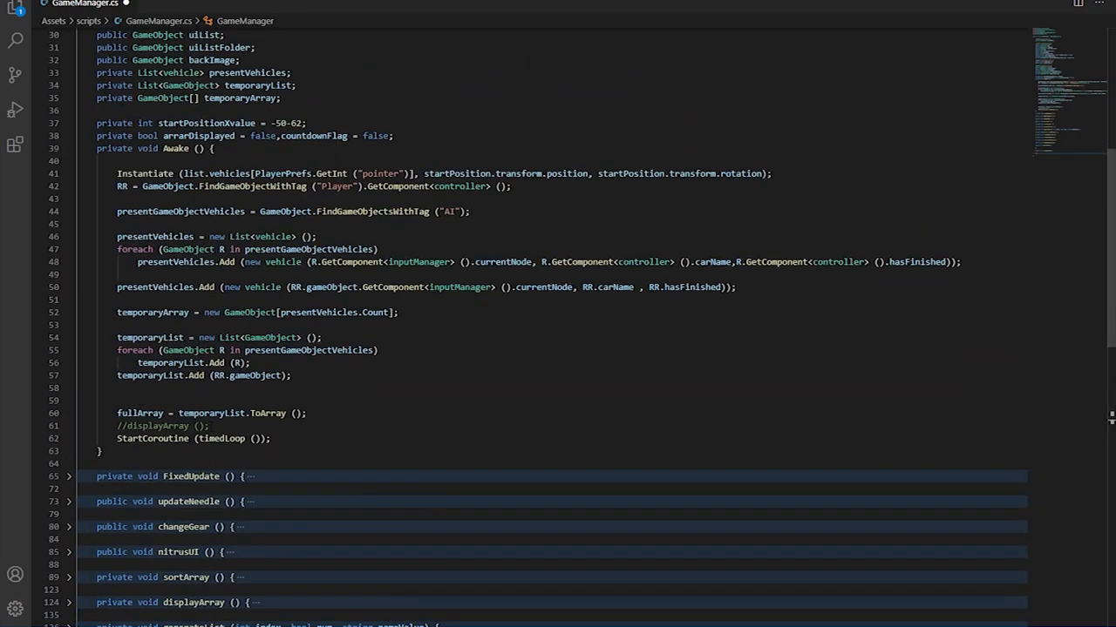
{"action": "scroll", "scroll_direction": "up", "scroll_amount": 3}
{"action": "type", "text": " , gamePaused = false"}
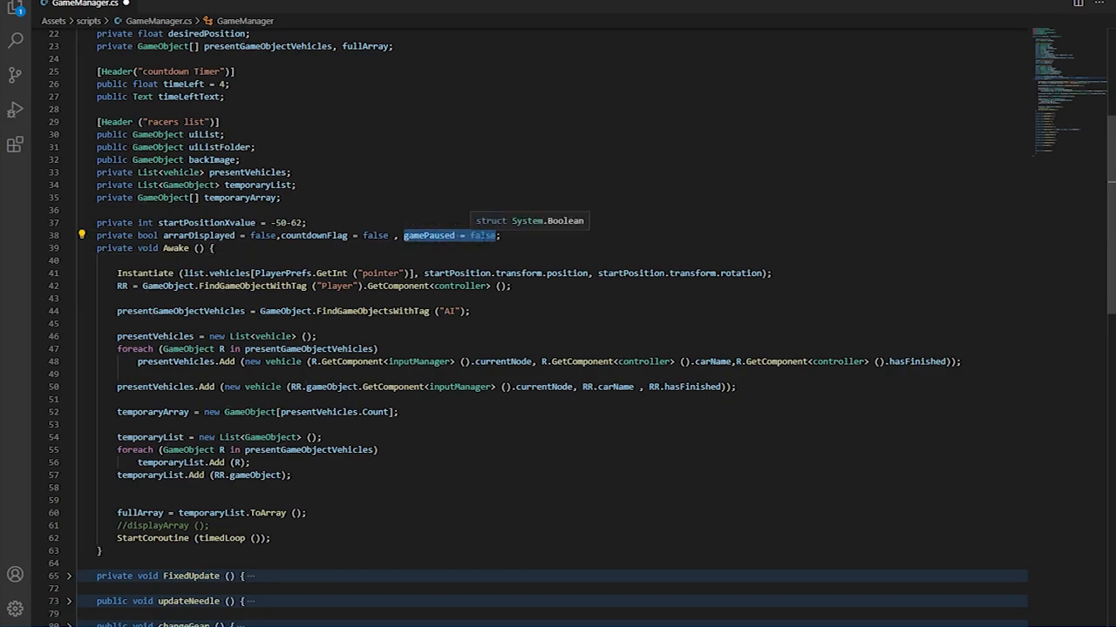
{"action": "scroll", "scroll_direction": "down", "scroll_amount": 3}
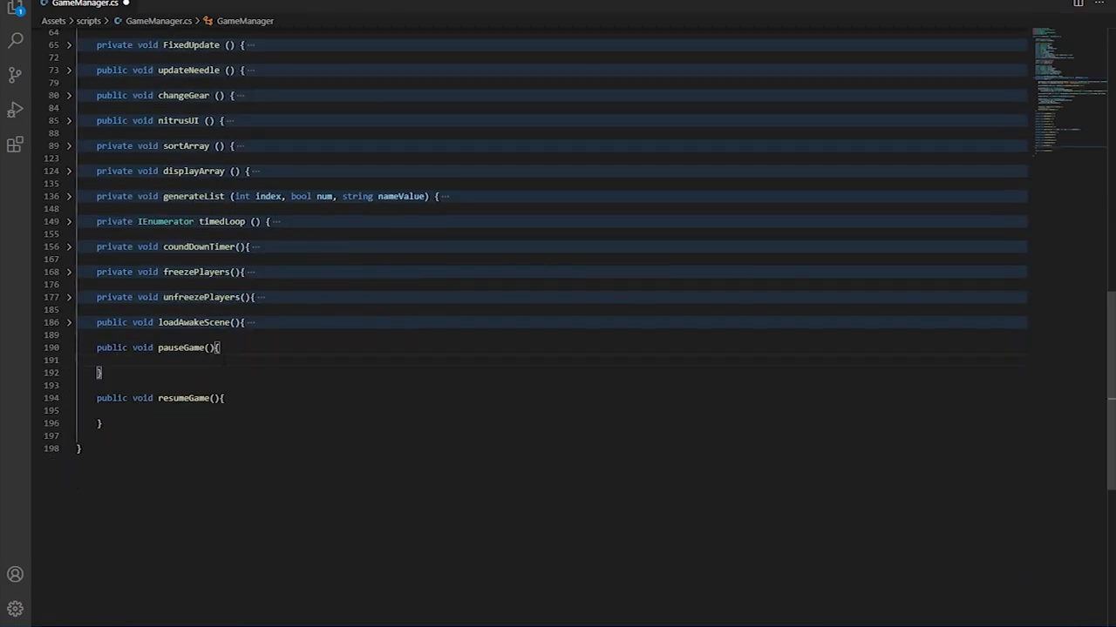
{"action": "type", "text": "gamePaused = true;"}
{"action": "left_click", "coordinate": [562, 410]}
{"action": "type", "text": "gamePaused = false;"}
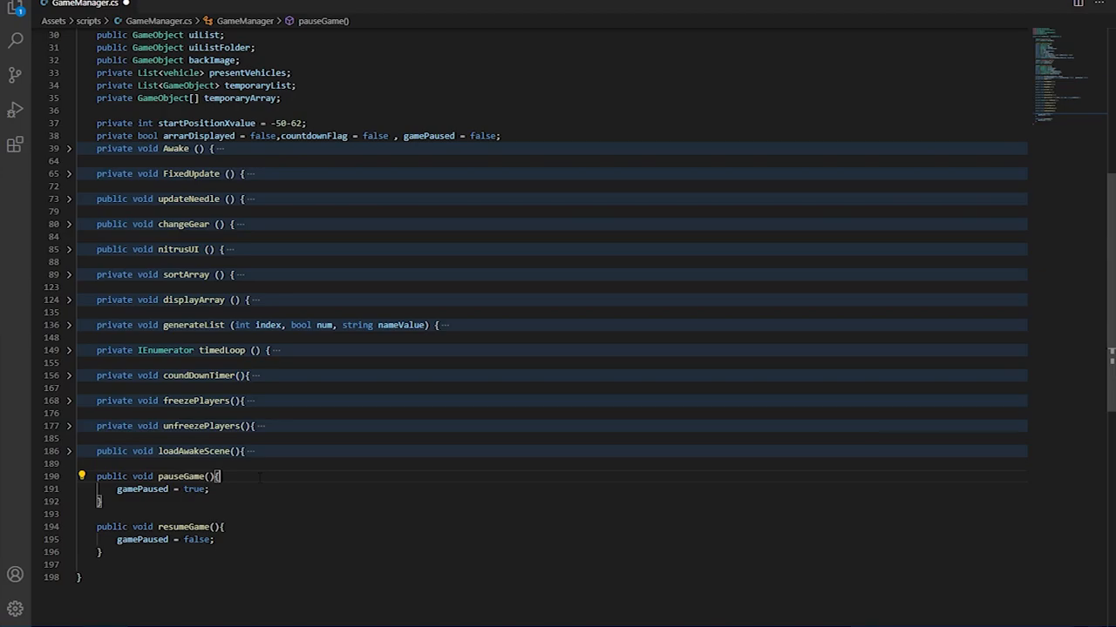
{"action": "key", "text": "enter"}
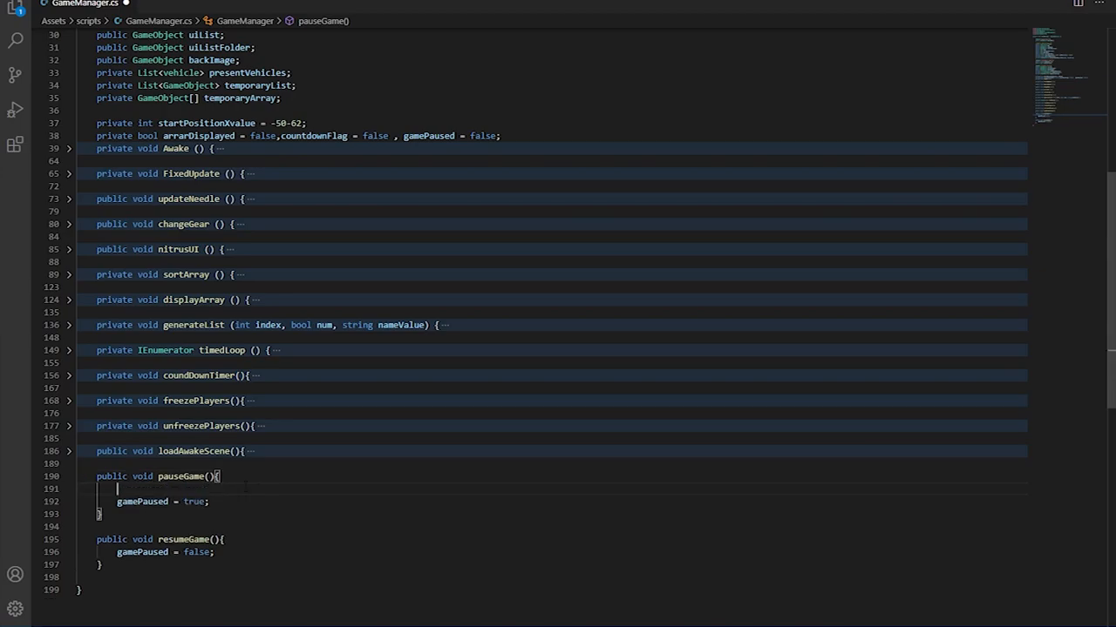
{"action": "type", "text": "Time.timeScale = 0;"}
{"action": "type", "text": "Time.timeScale = 1;"}
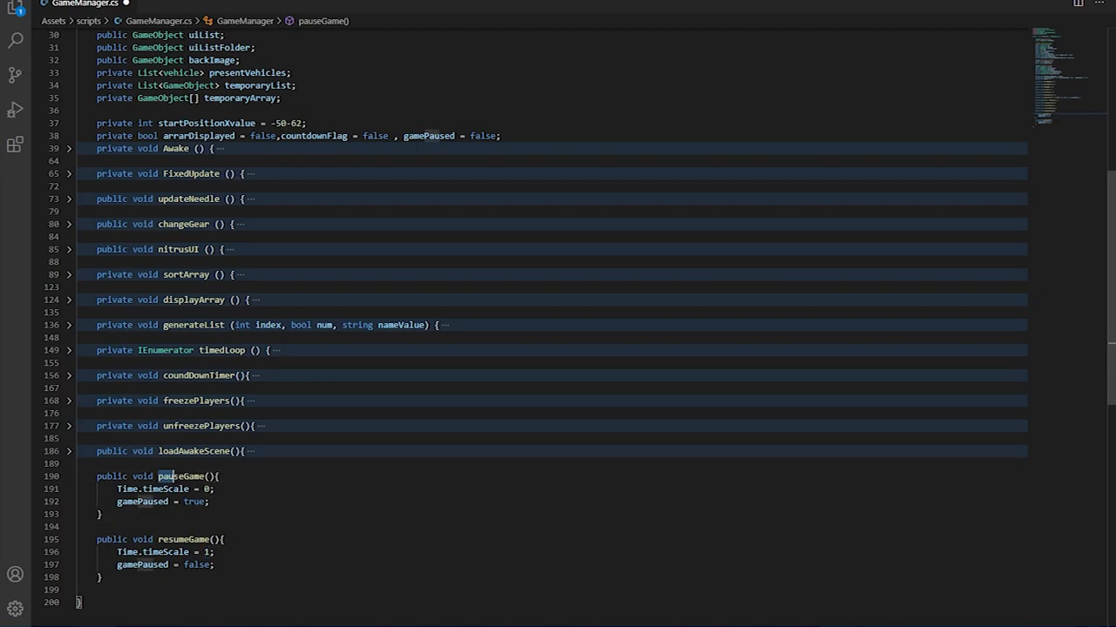
{"action": "scroll", "scroll_direction": "up", "scroll_amount": 3}
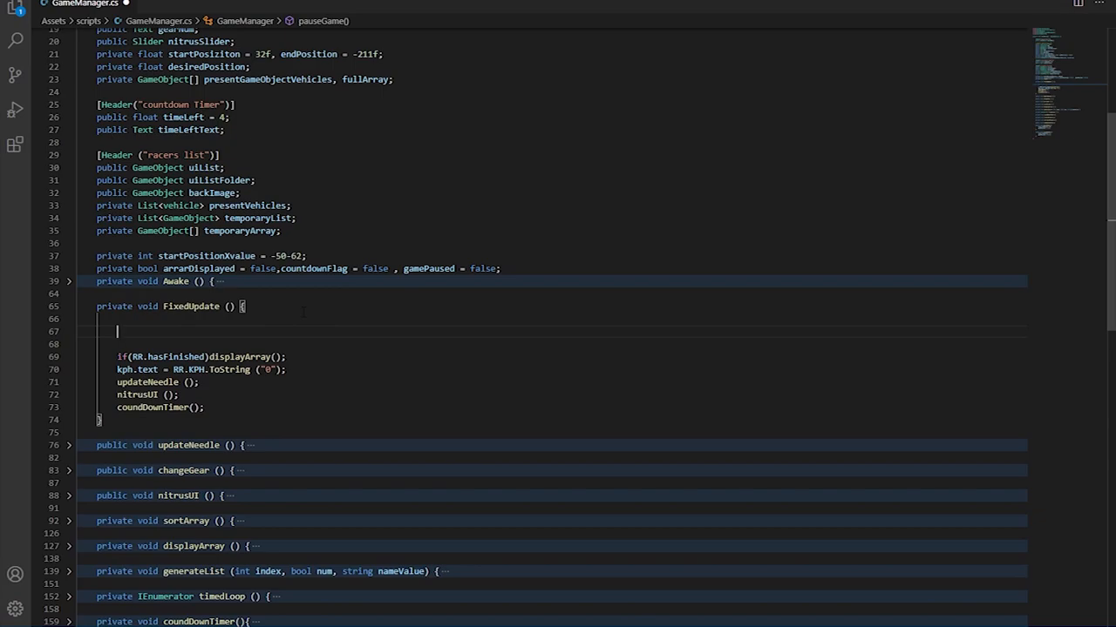
Check KeyCode.Escape in FixedUpdate, calling resumeGame if gamePaused, otherwise pauseGame
{"action": "type", "text": "if"}
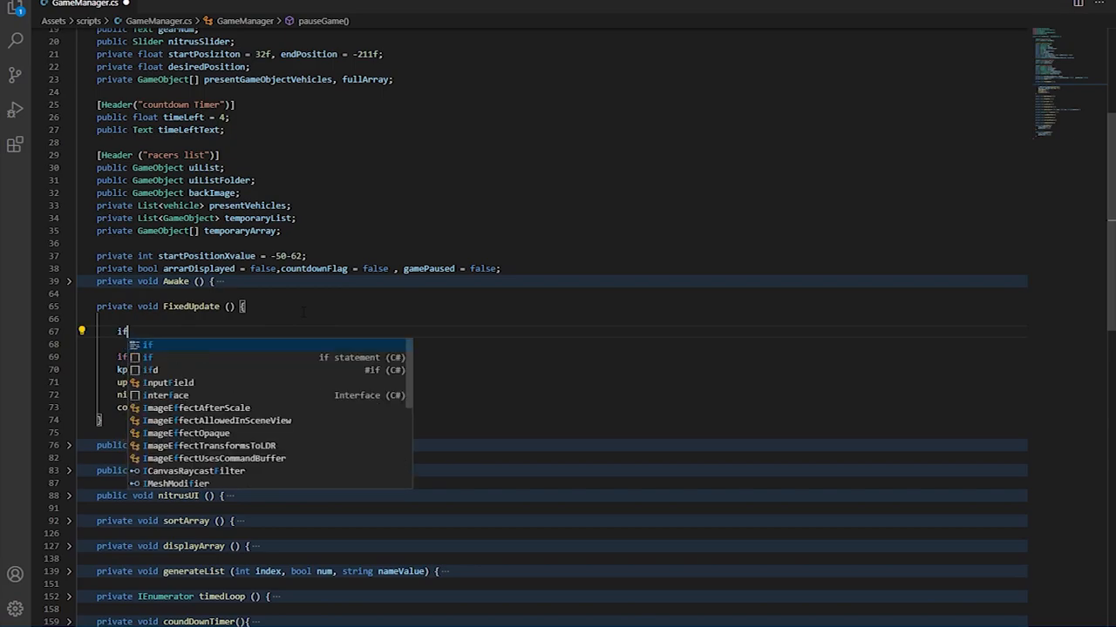
{"action": "type", "text": "(Input.ge"}
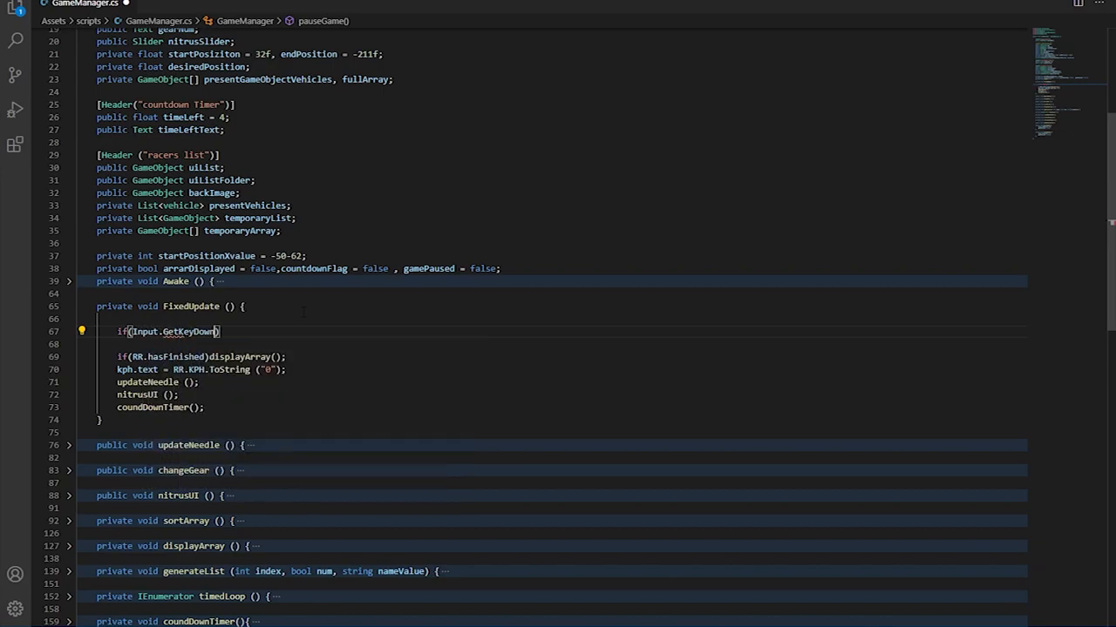
{"action": "type", "text": "KeyCode.Escape"}
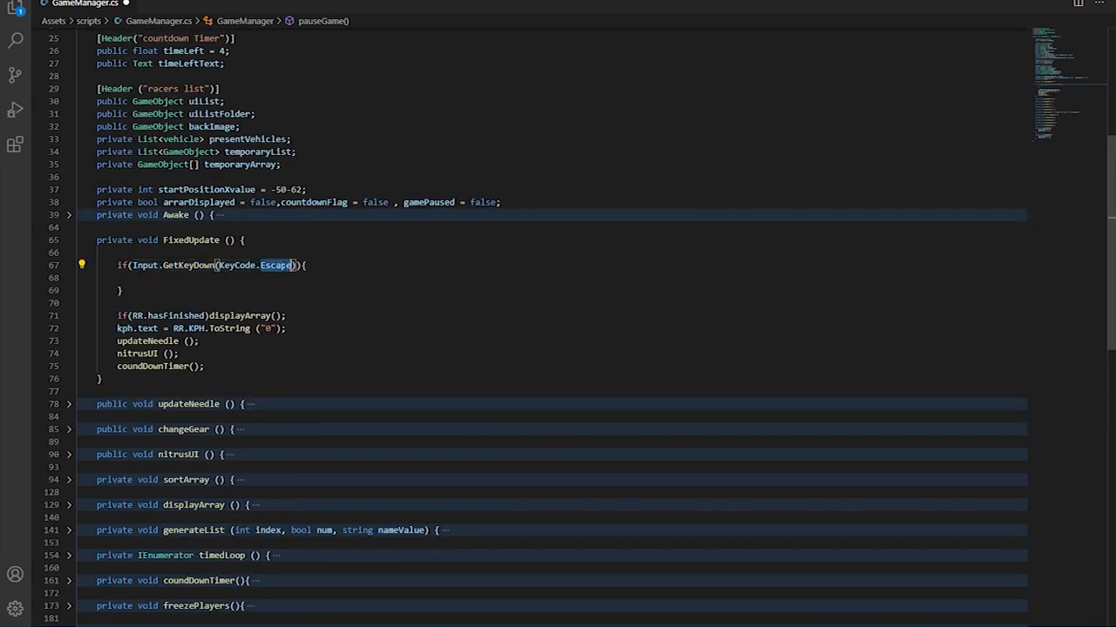
{"action": "left_click", "coordinate": [137, 277]}
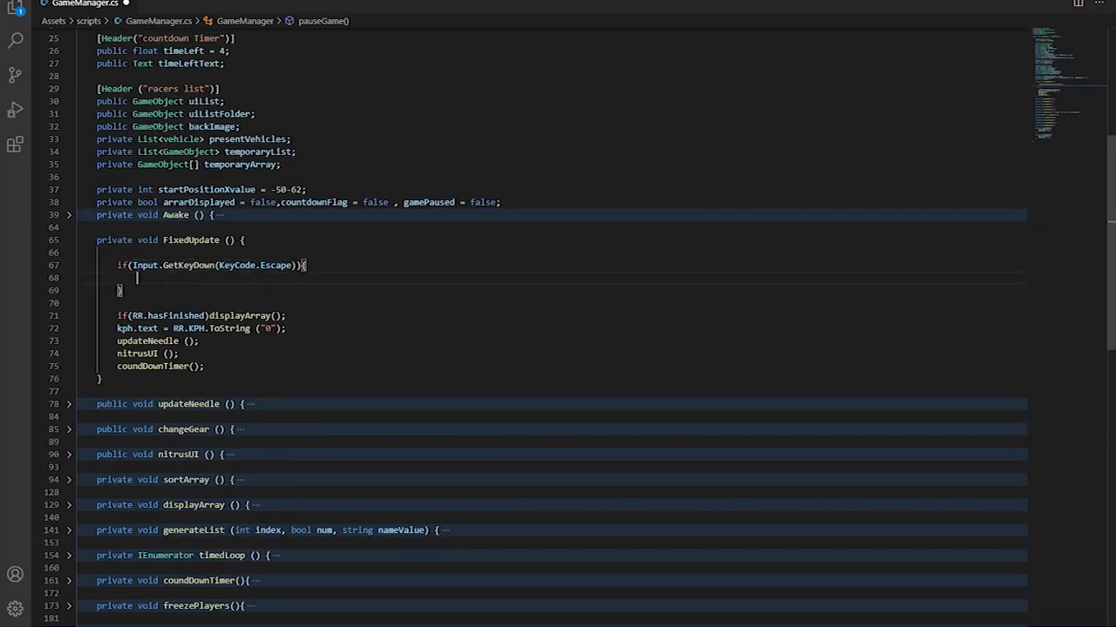
{"action": "scroll", "scroll_direction": "down", "scroll_amount": 3}
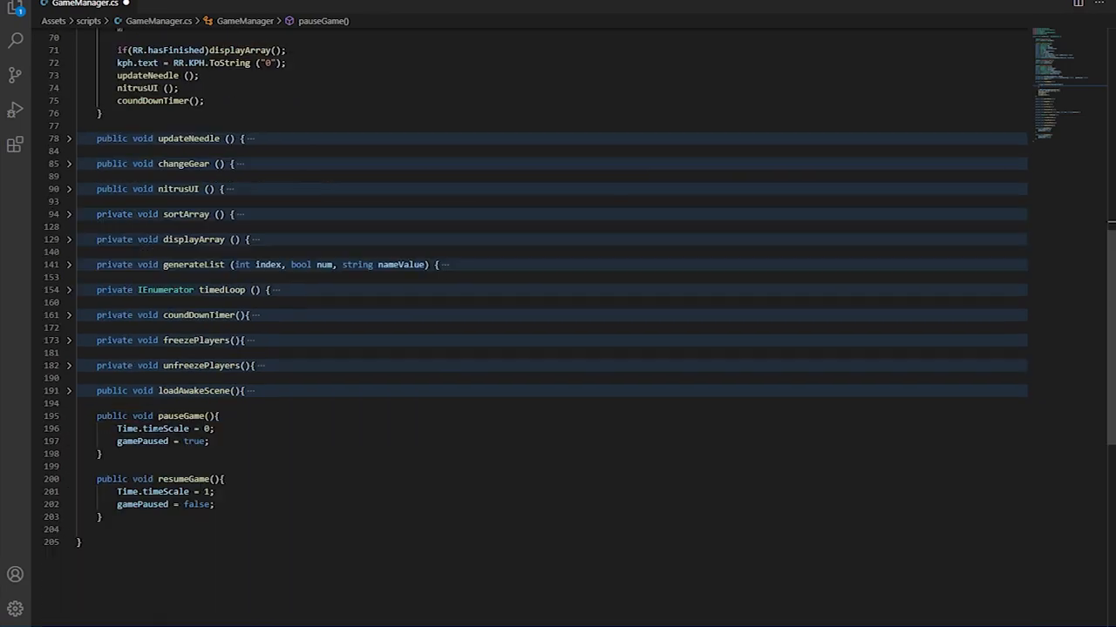
{"action": "scroll", "scroll_direction": "up", "scroll_amount": 3}
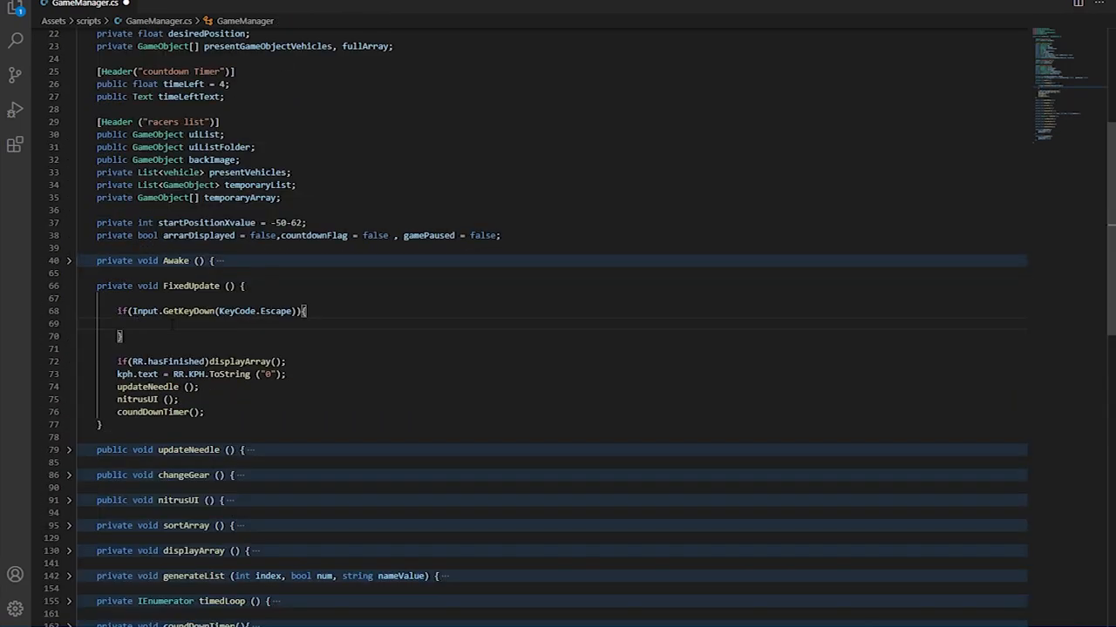
{"action": "type", "text": "if(gameObject)"}
{"action": "type", "text": "else pauseGame();"}
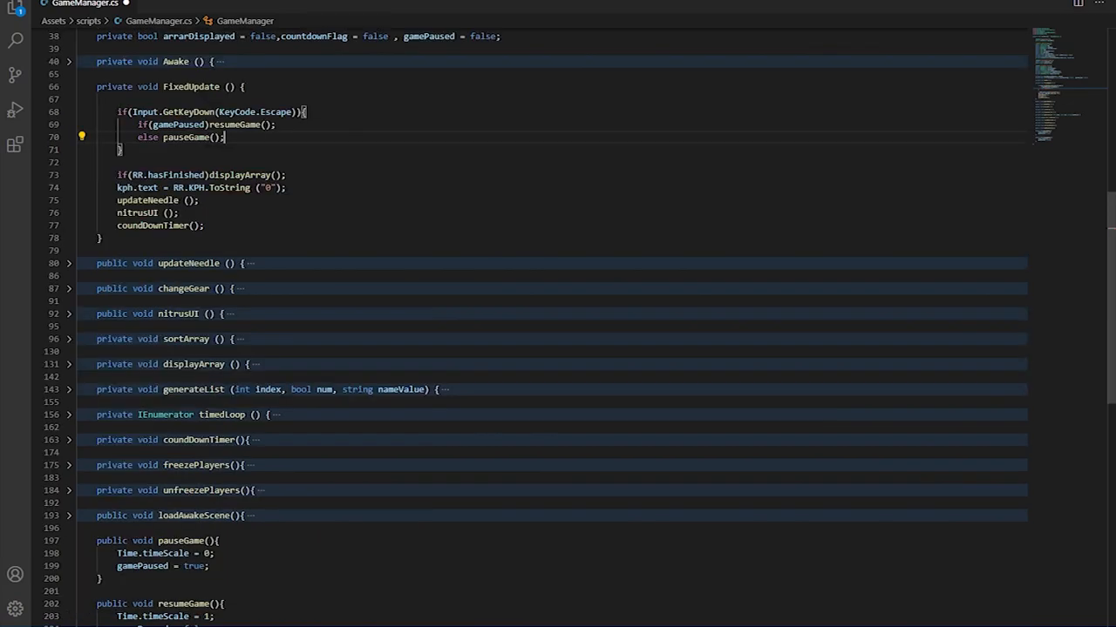
{"action": "double_click", "coordinate": [186, 136]}
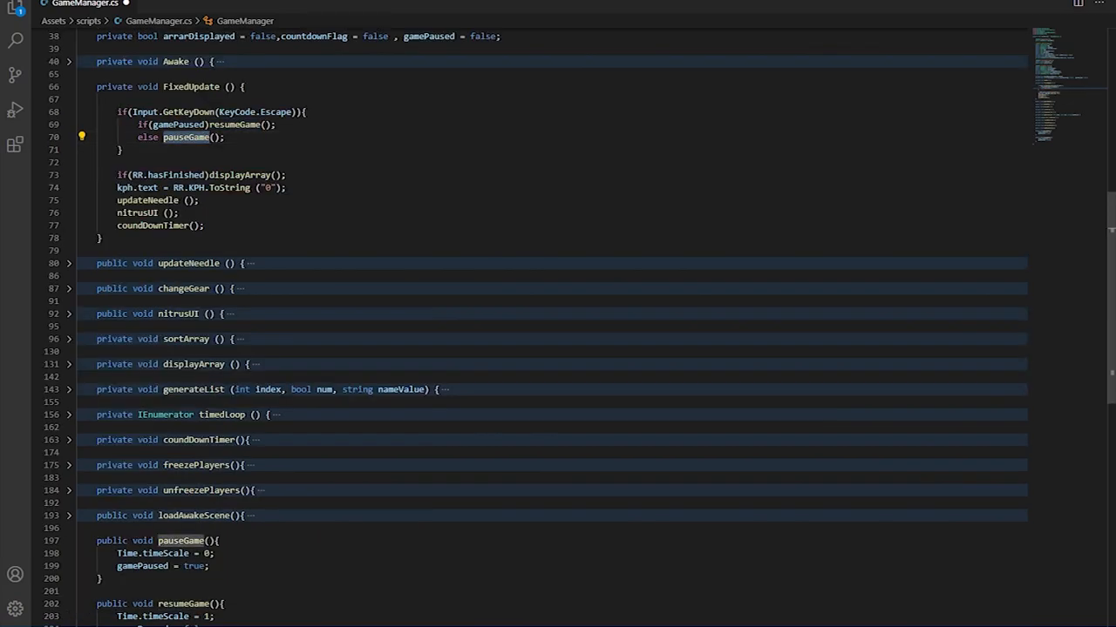
{"action": "scroll", "scroll_direction": "down", "scroll_amount": 3}
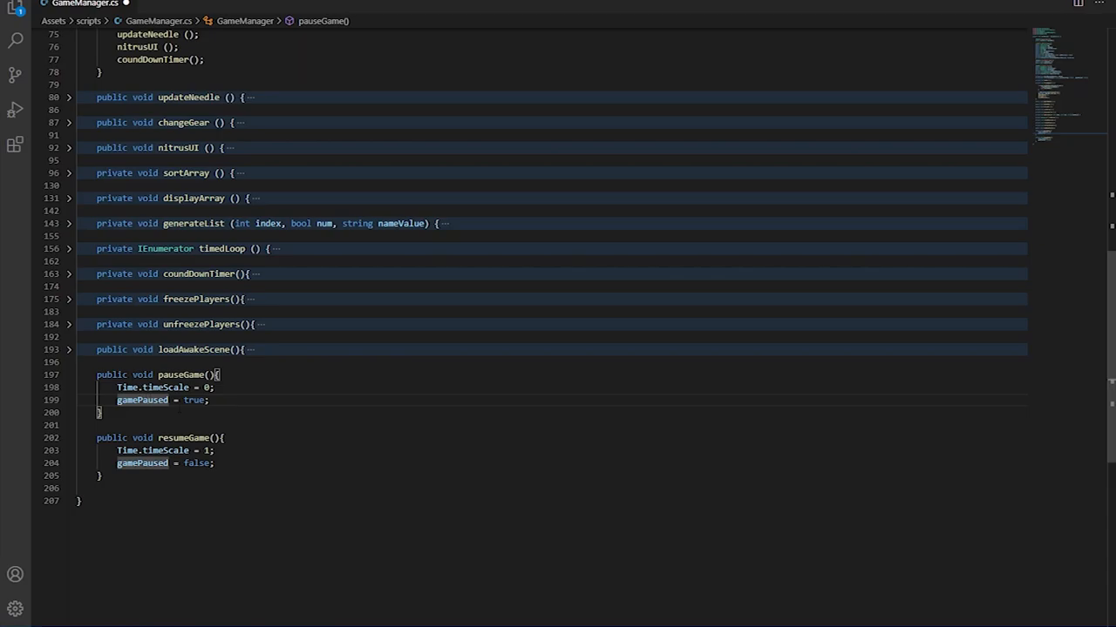
Call pauseMenu.SetActive(true) in pauseGame and SetActive(false) in resumeGame; add a 'ui elements' UI field
{"action": "scroll", "scroll_direction": "up", "scroll_amount": 3}
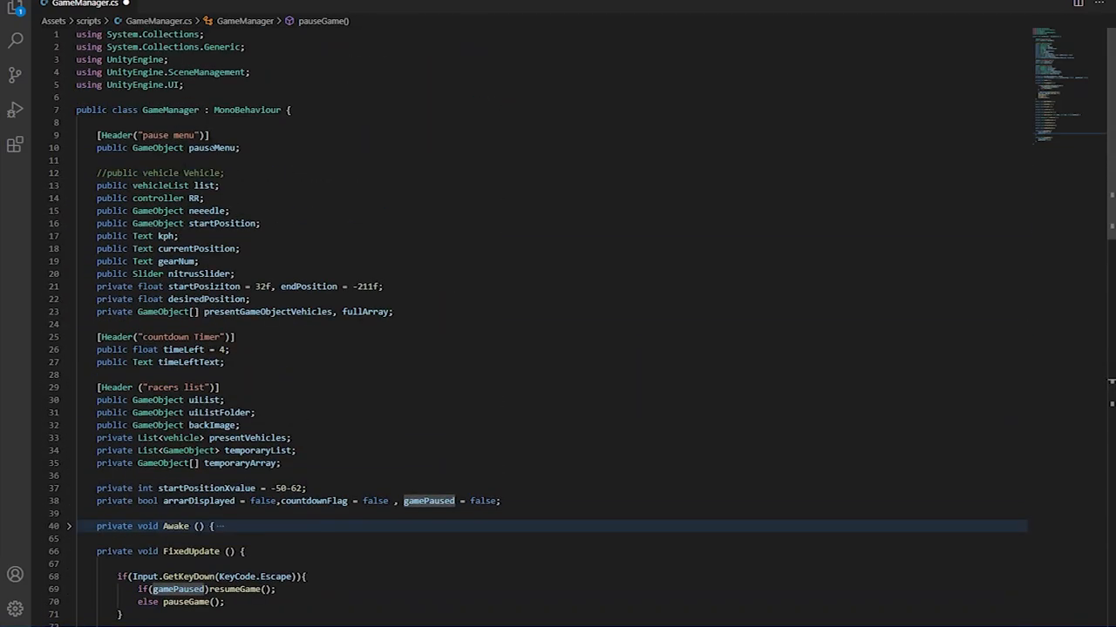
{"action": "scroll", "scroll_direction": "down", "scroll_amount": 3}
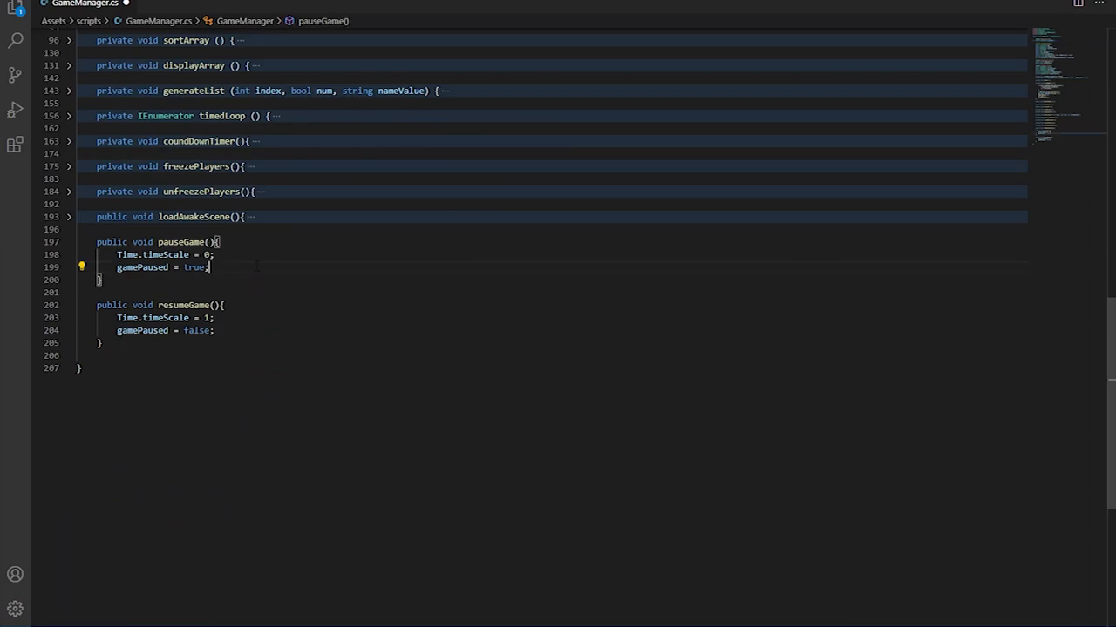
{"action": "type", "text": "pauseMenu.SetActive(true);"}
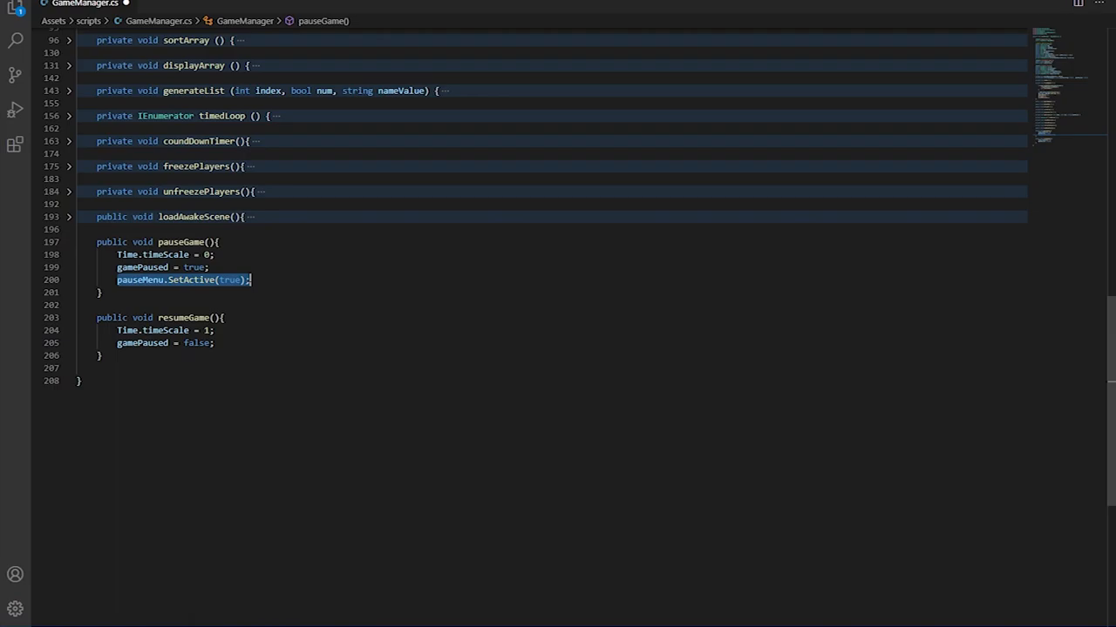
{"action": "type", "text": "pauseMenu.SetActive(false);"}
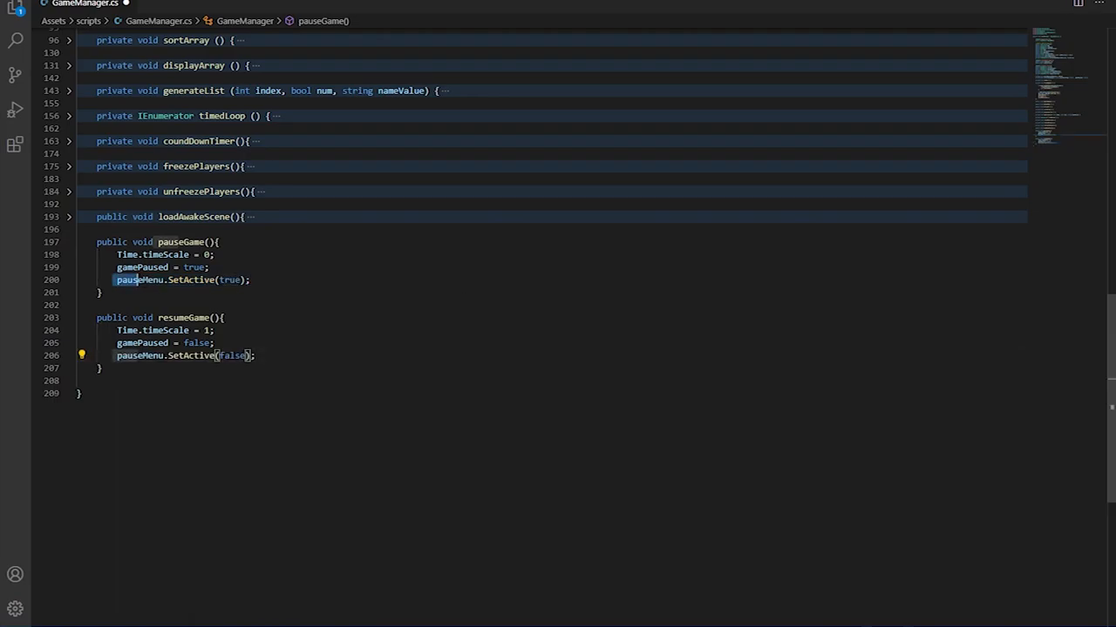
{"action": "scroll", "scroll_direction": "up", "scroll_amount": 3}
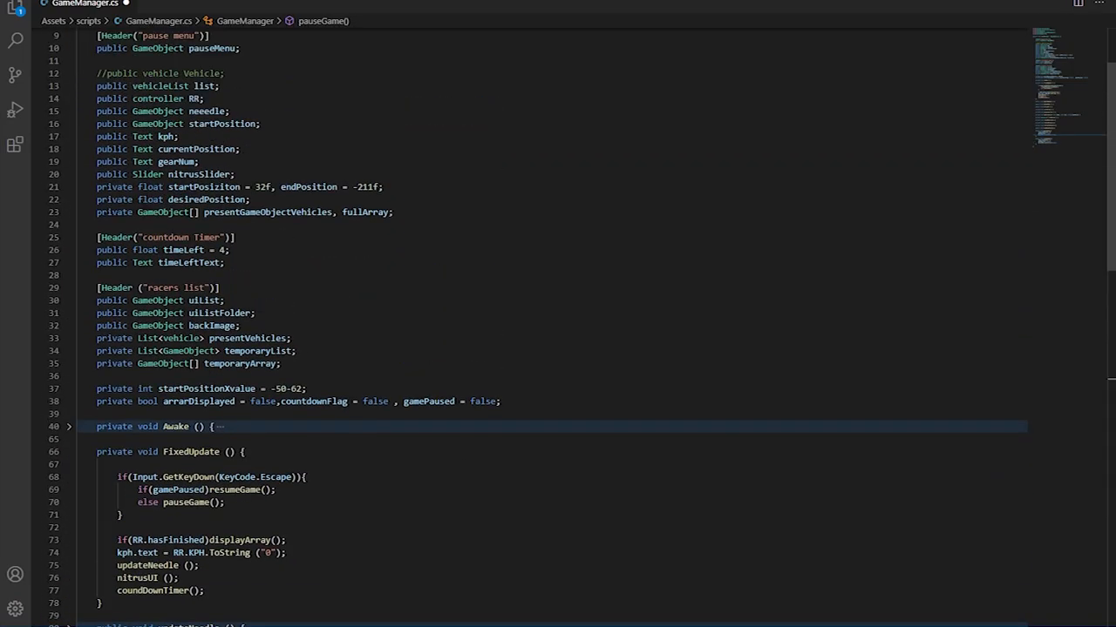
{"action": "scroll", "scroll_direction": "up", "scroll_amount": 3}
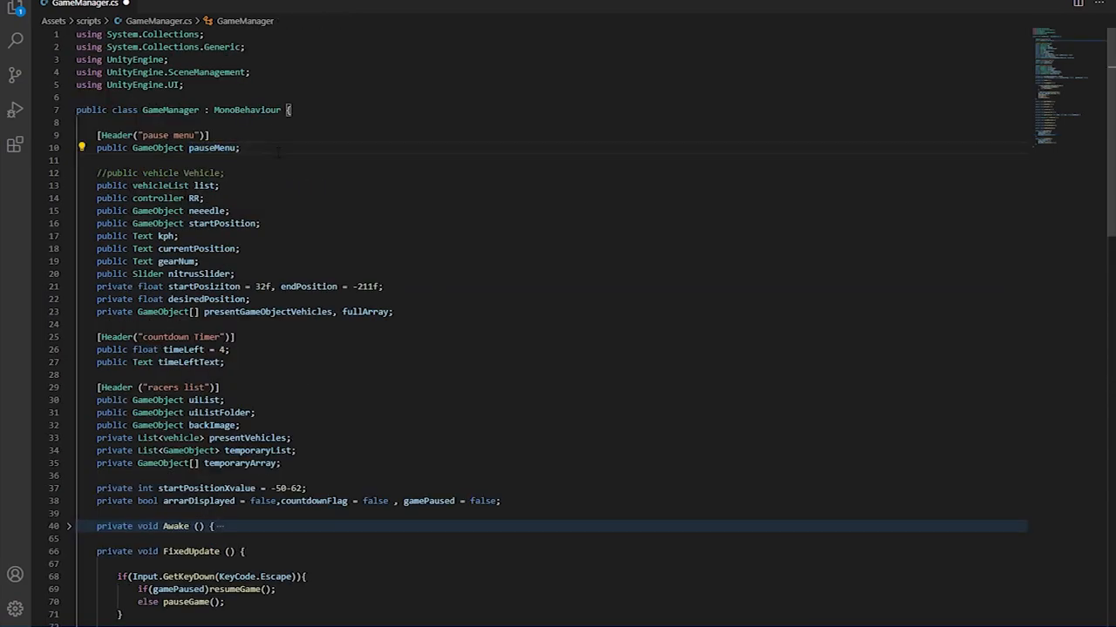
{"action": "scroll", "scroll_direction": "down", "scroll_amount": 3}
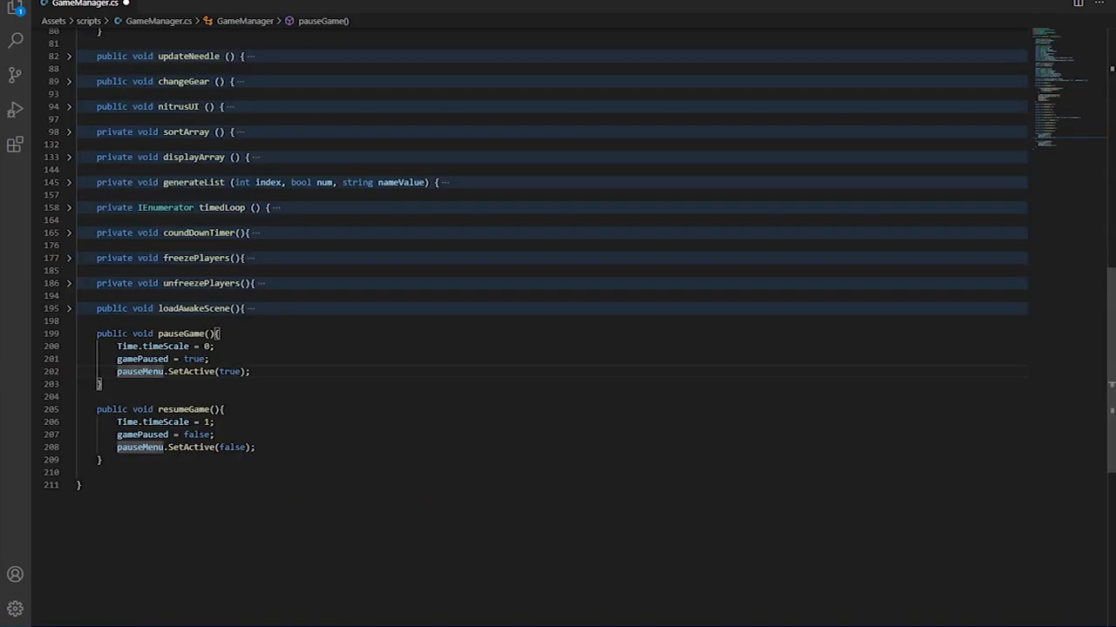
{"action": "scroll", "scroll_direction": "up", "scroll_amount": 3}
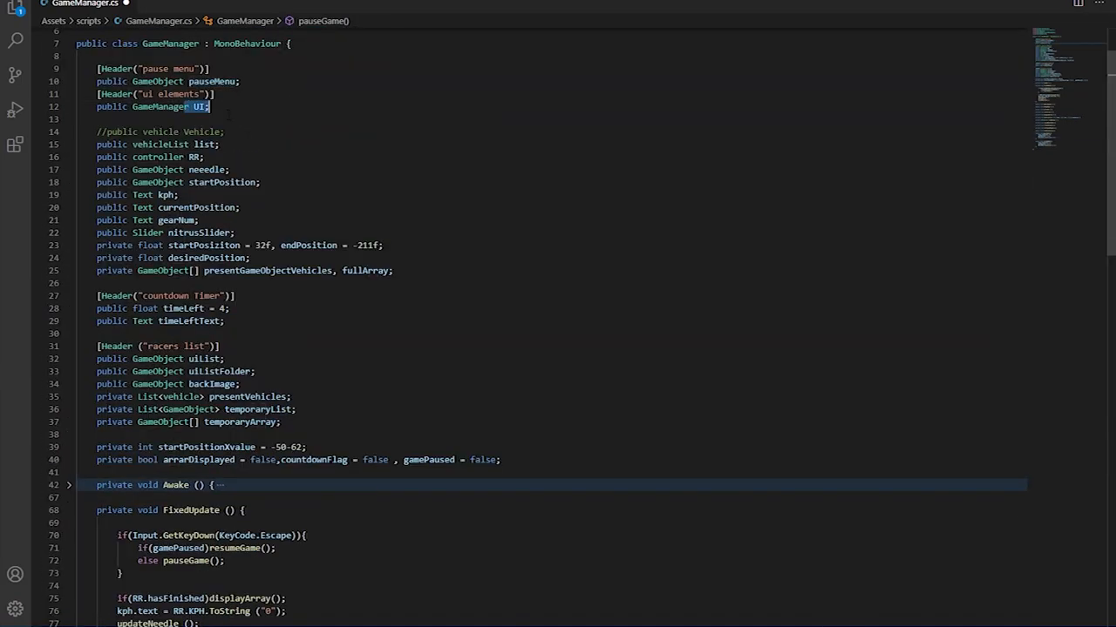
{"action": "scroll", "scroll_direction": "down", "scroll_amount": 3}
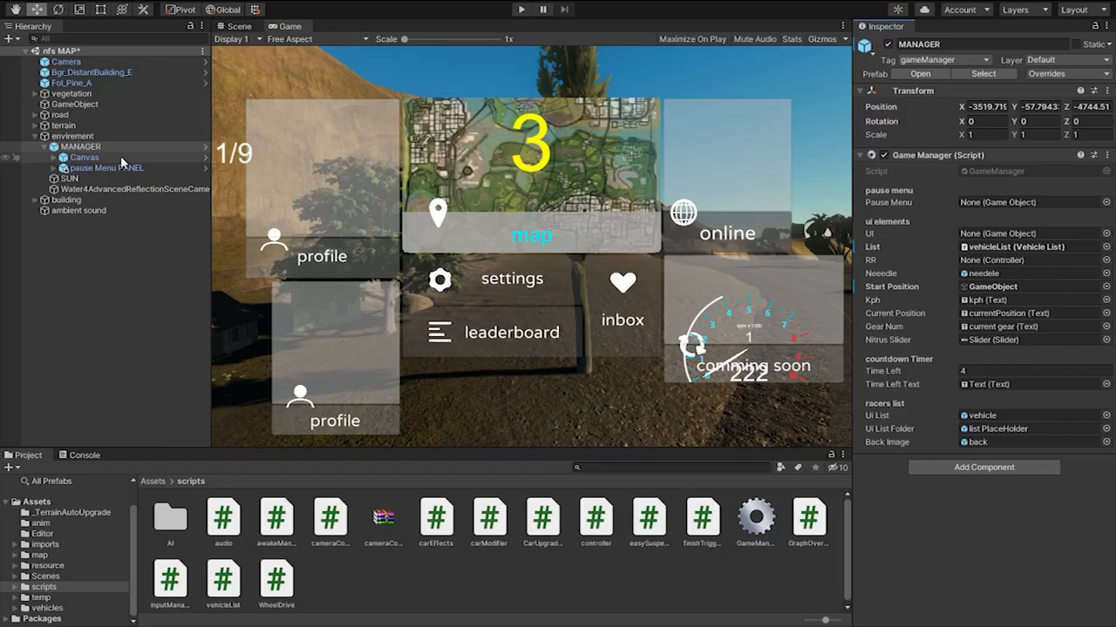
Play the racing game and check the pause menu appearing over the car view
{"action": "left_click", "coordinate": [521, 8]}
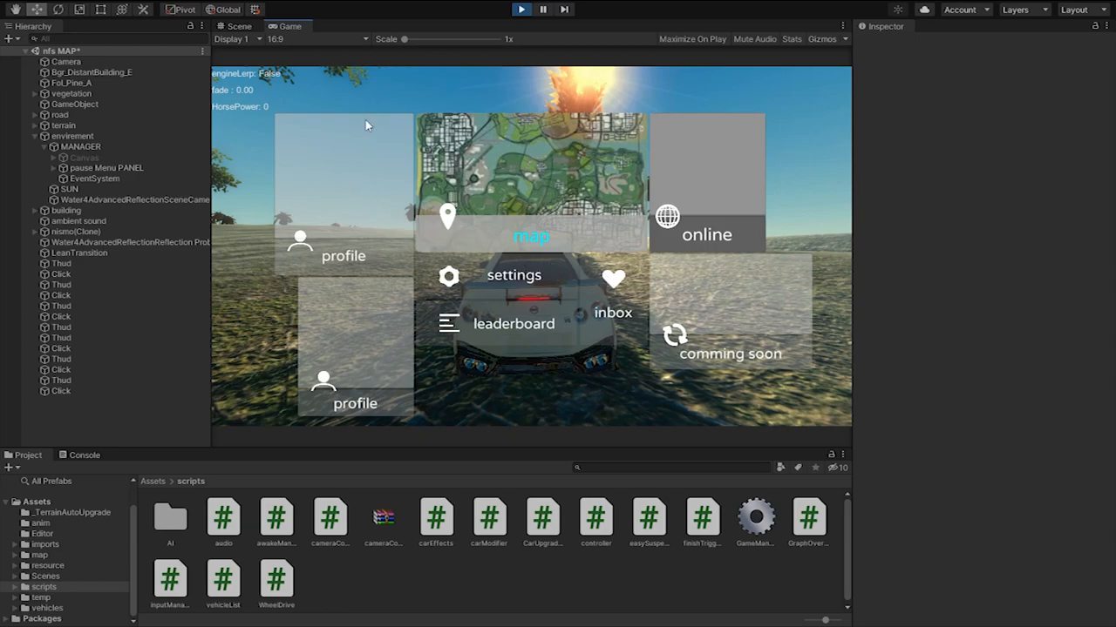
{"action": "mouse_move", "coordinate": [392, 167]}
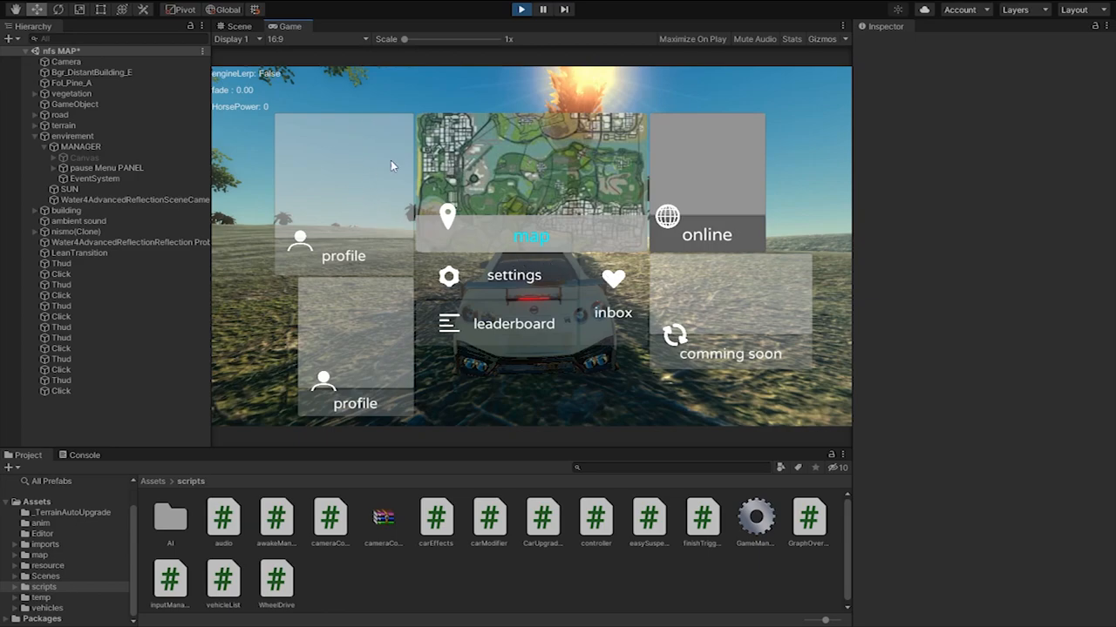
{"action": "double_click", "coordinate": [756, 514]}
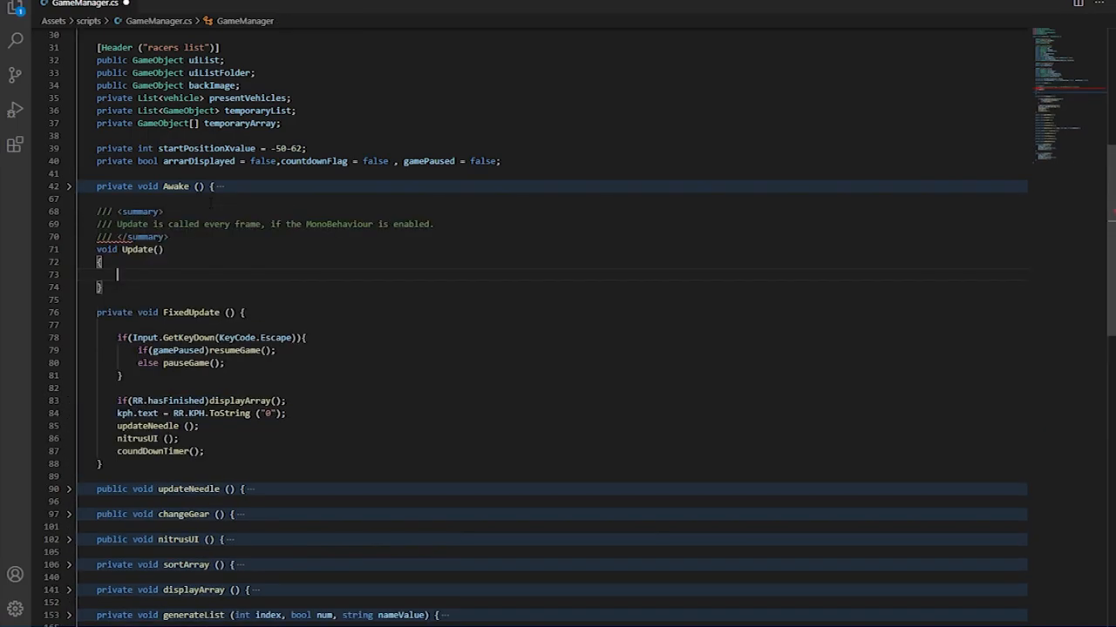
Return to the Unity play run after adding Update, then stop play mode
{"action": "left_click", "coordinate": [521, 9]}
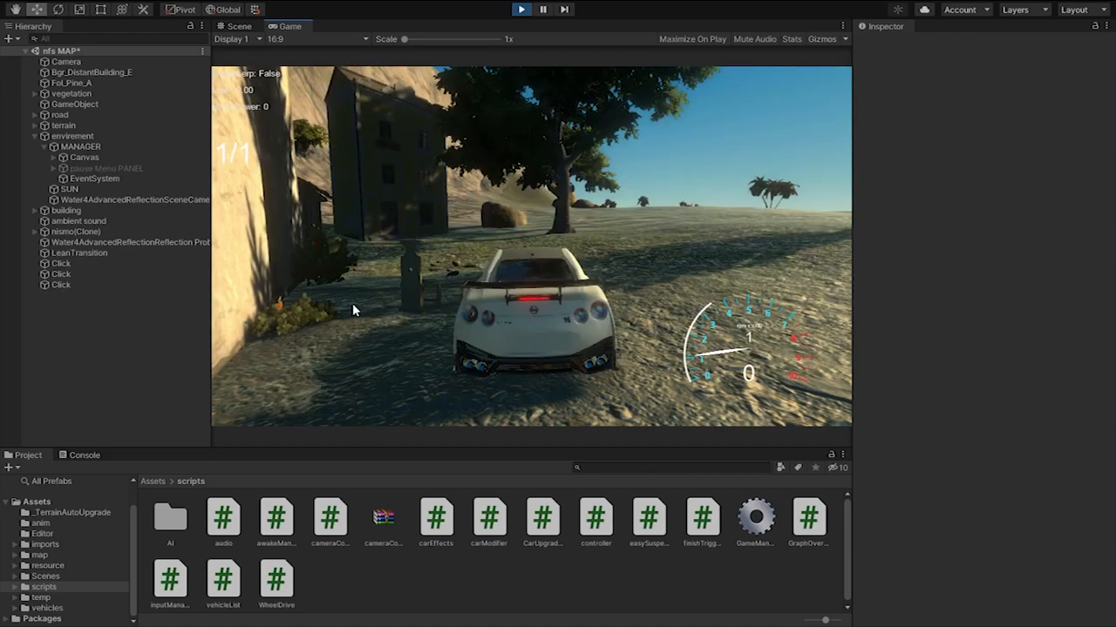
{"action": "left_click", "coordinate": [522, 8]}
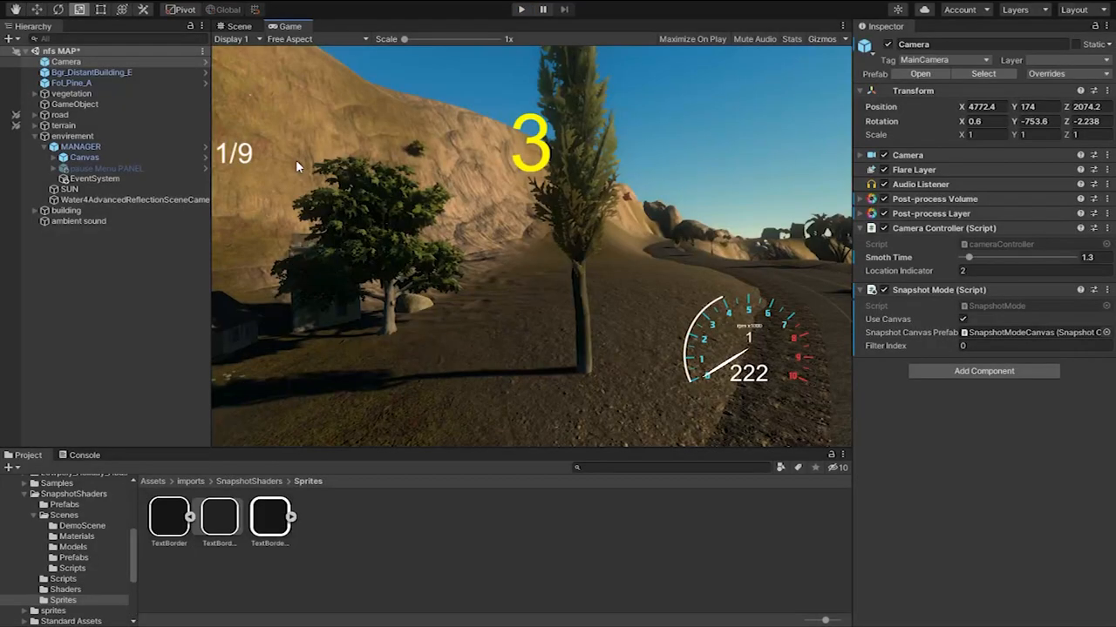